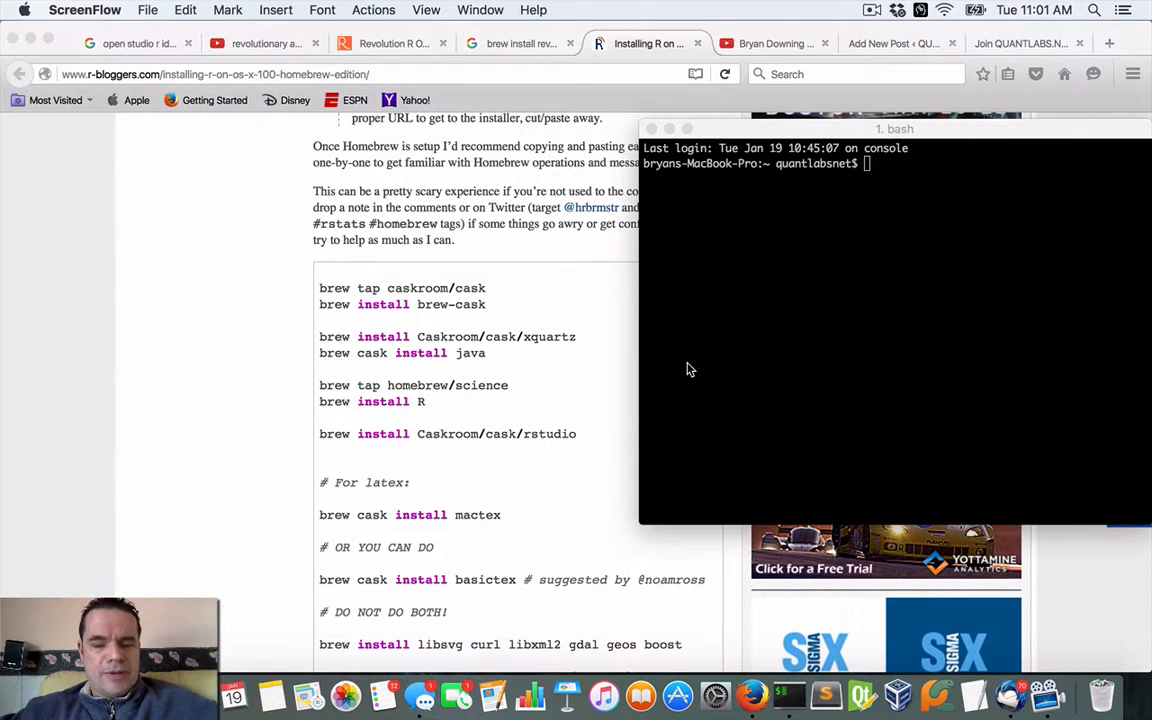
pyautogui.moveTo(640, 352)
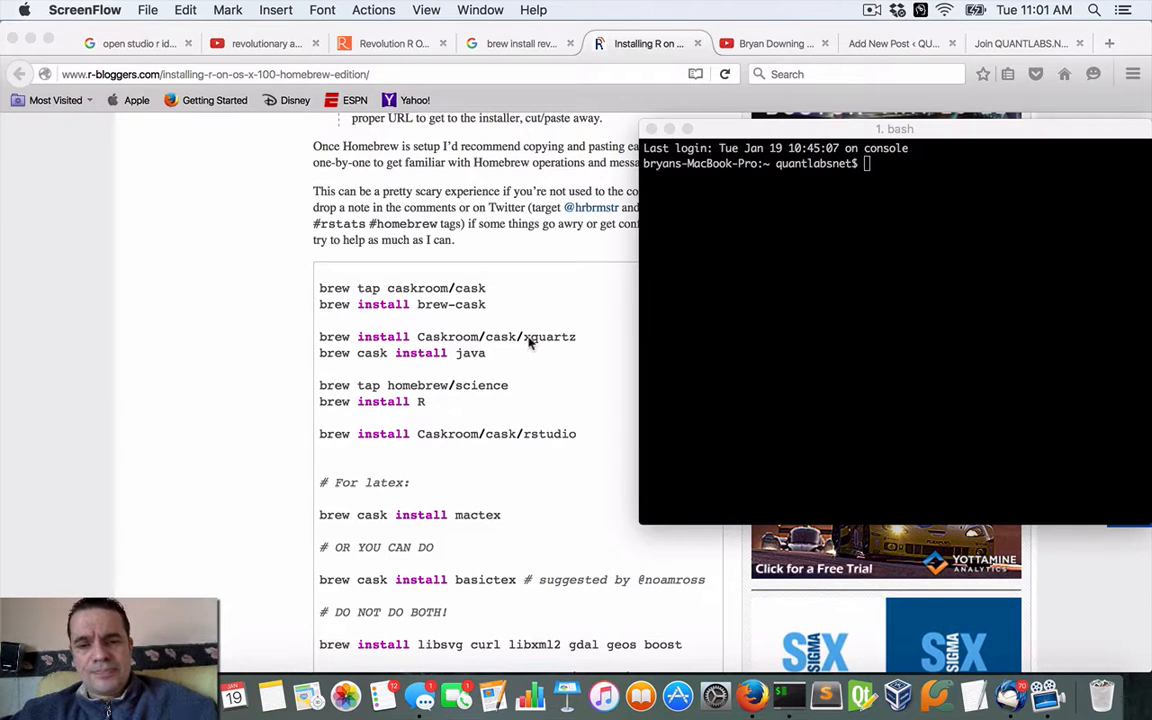
pyautogui.moveTo(490, 304)
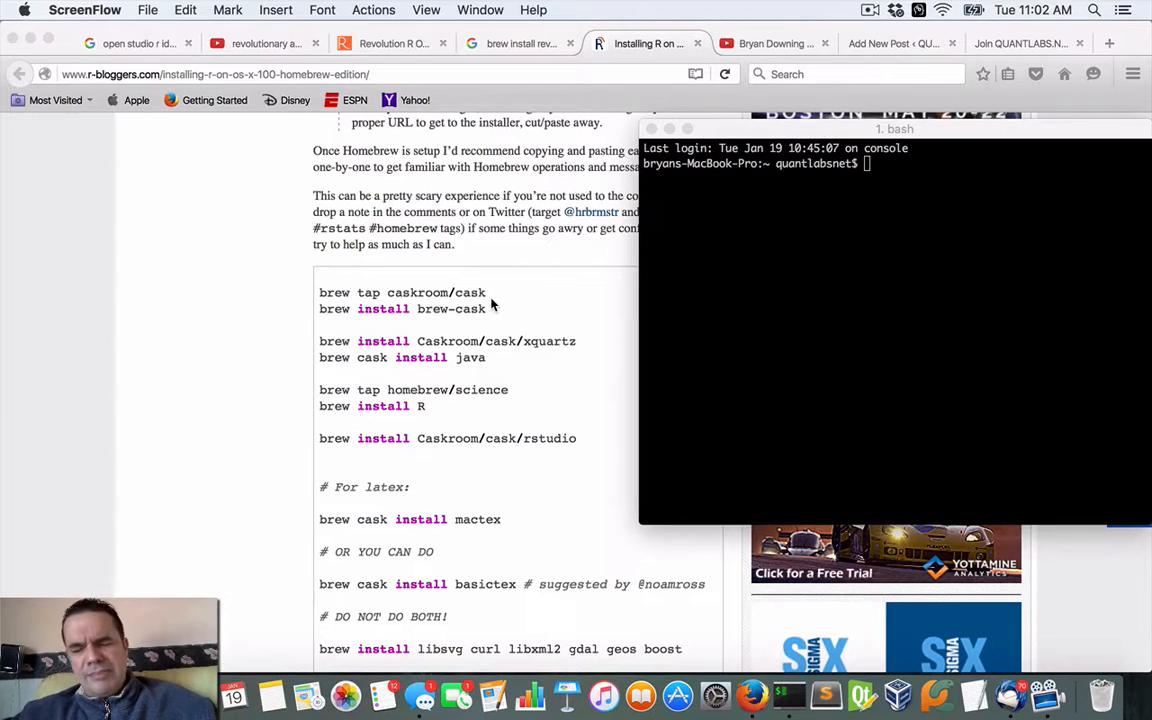
pyautogui.moveTo(516, 308)
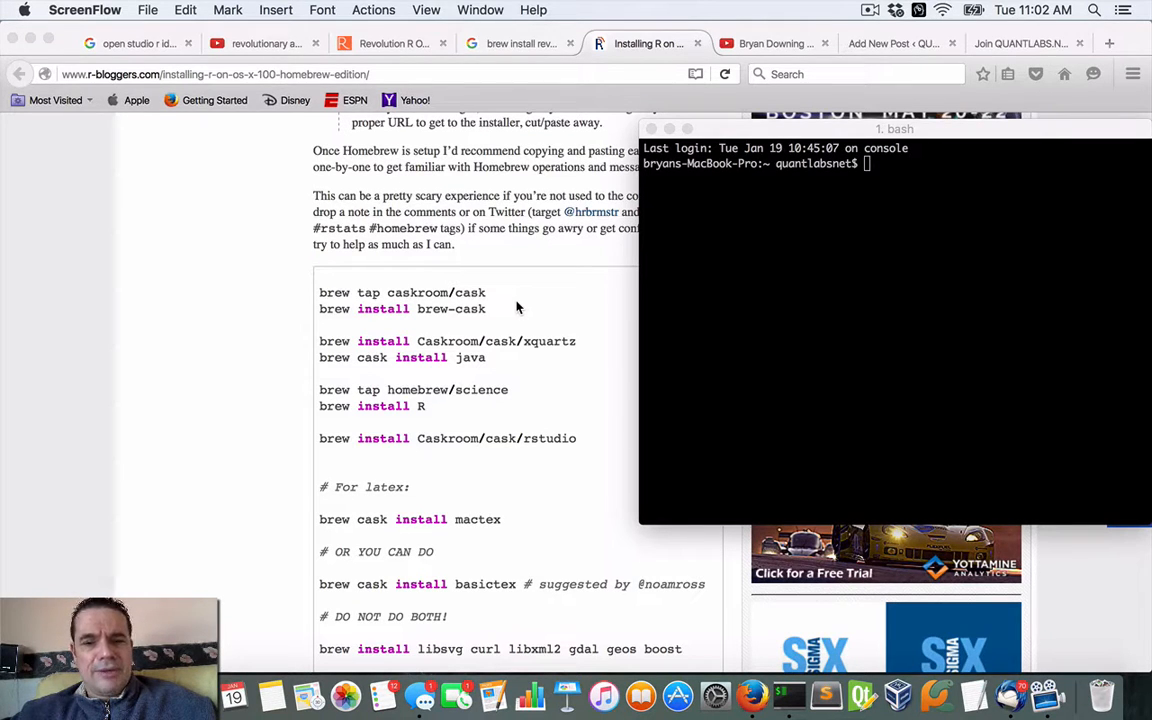
pyautogui.moveTo(520, 320)
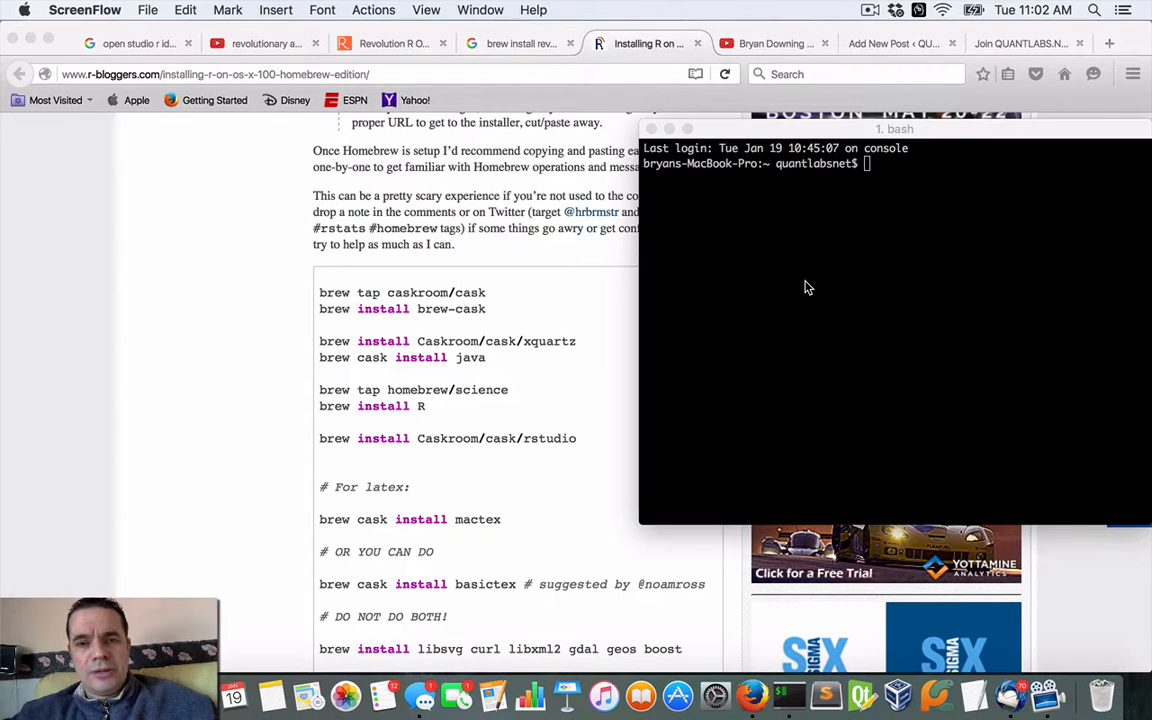
pyautogui.moveTo(230, 248)
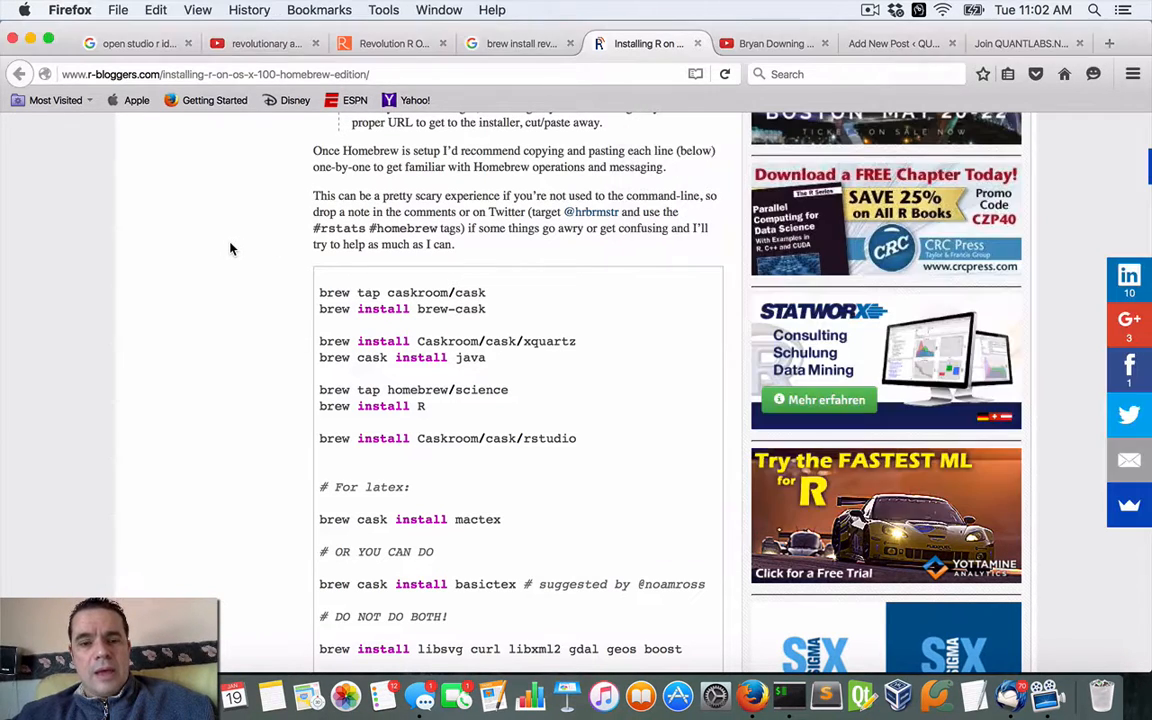
# - Scroll the r-bloggers article up to review the ruby/curl Homebrew setup line
pyautogui.scroll(3)
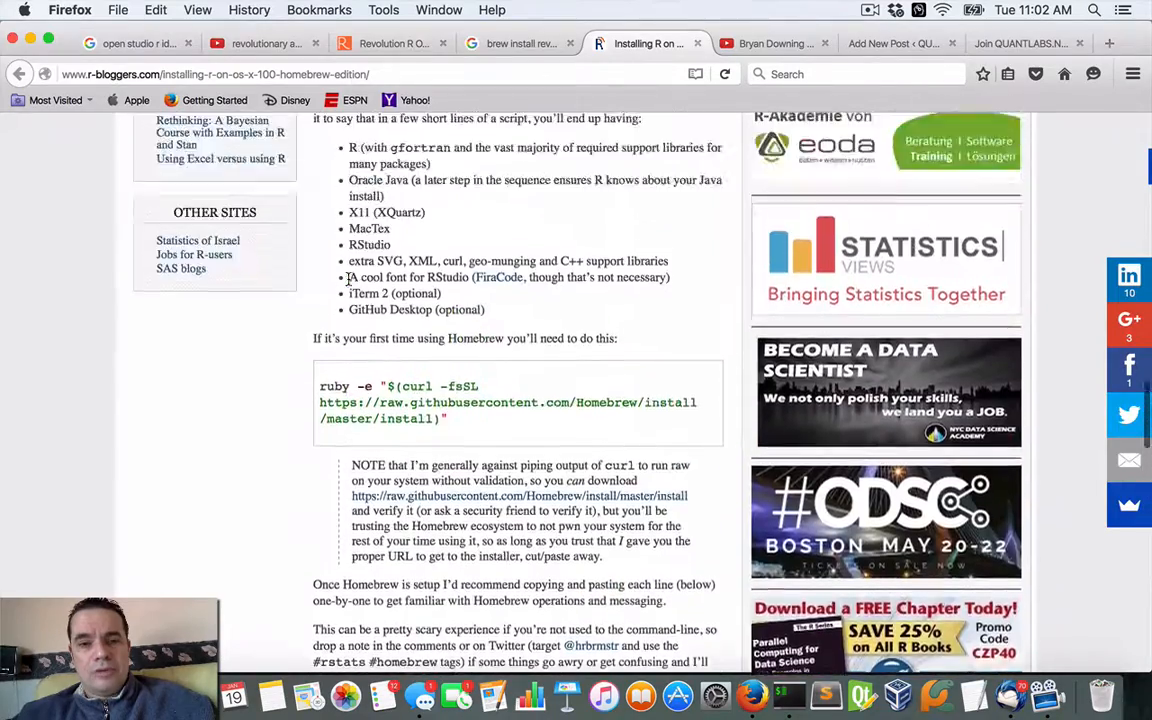
pyautogui.scroll(3)
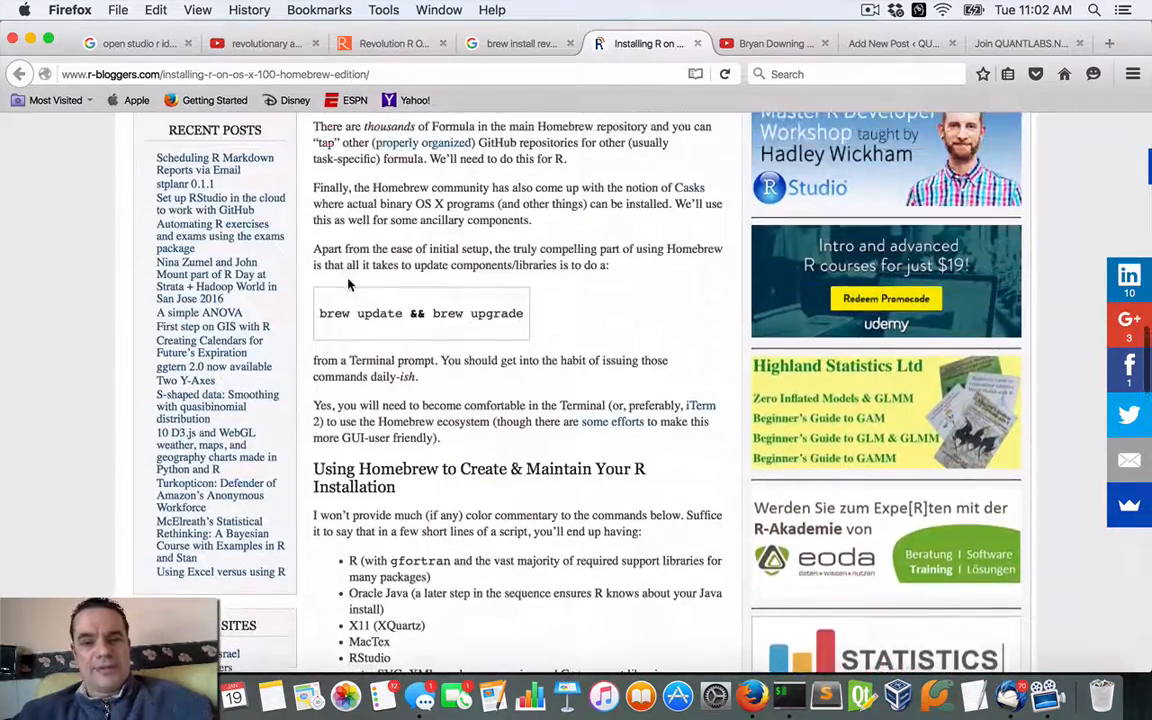
pyautogui.scroll(-3)
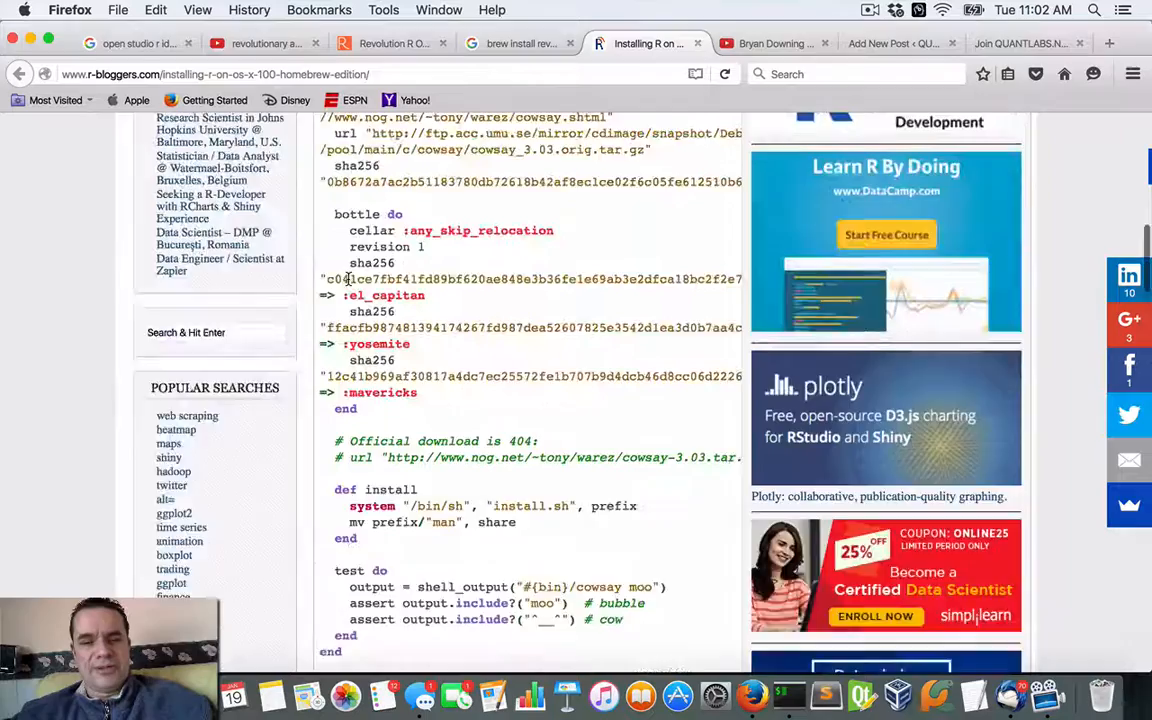
pyautogui.scroll(3)
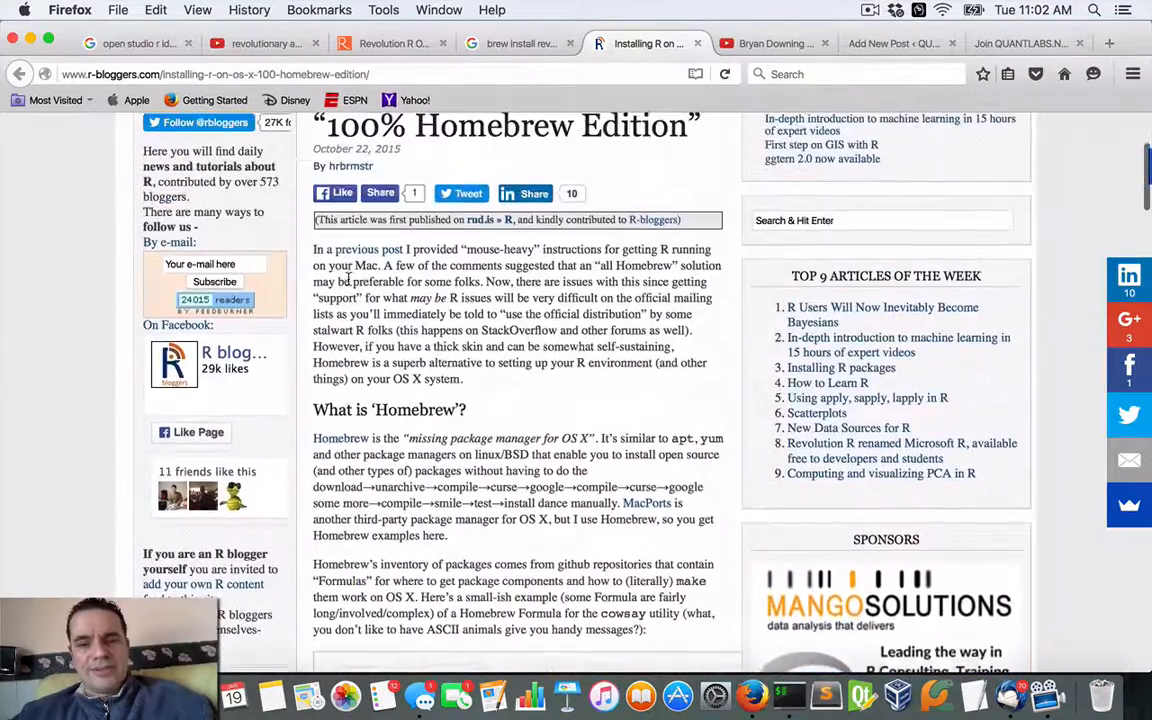
pyautogui.scroll(3)
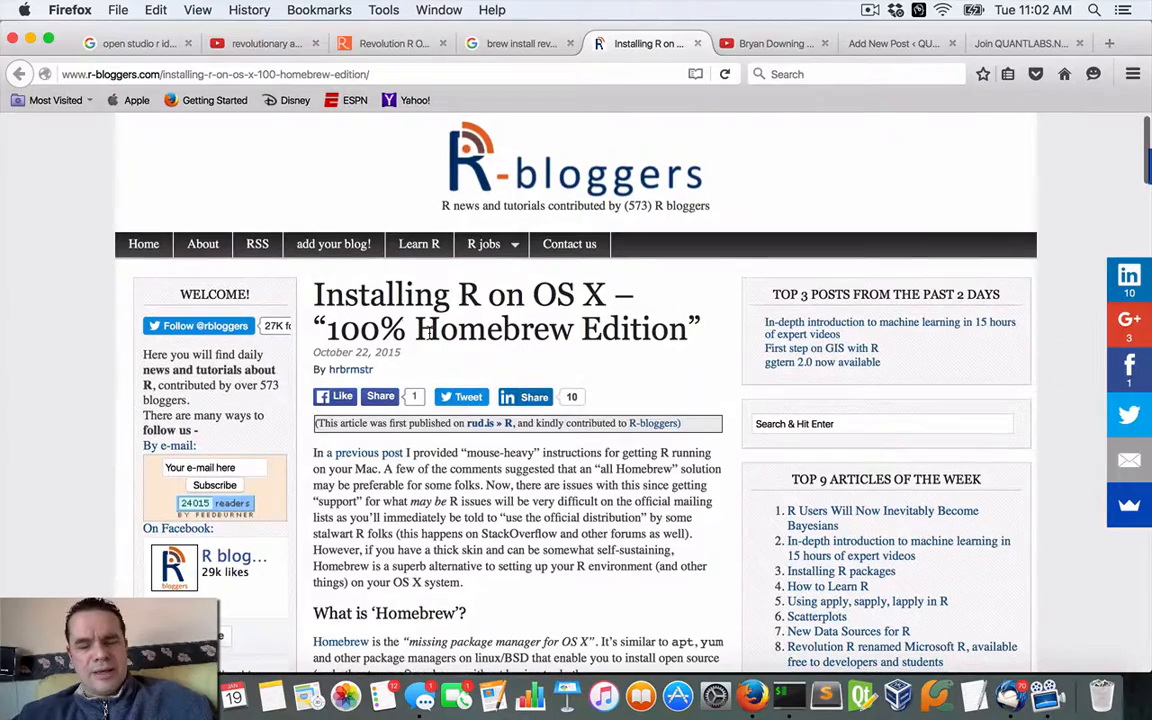
pyautogui.scroll(-3)
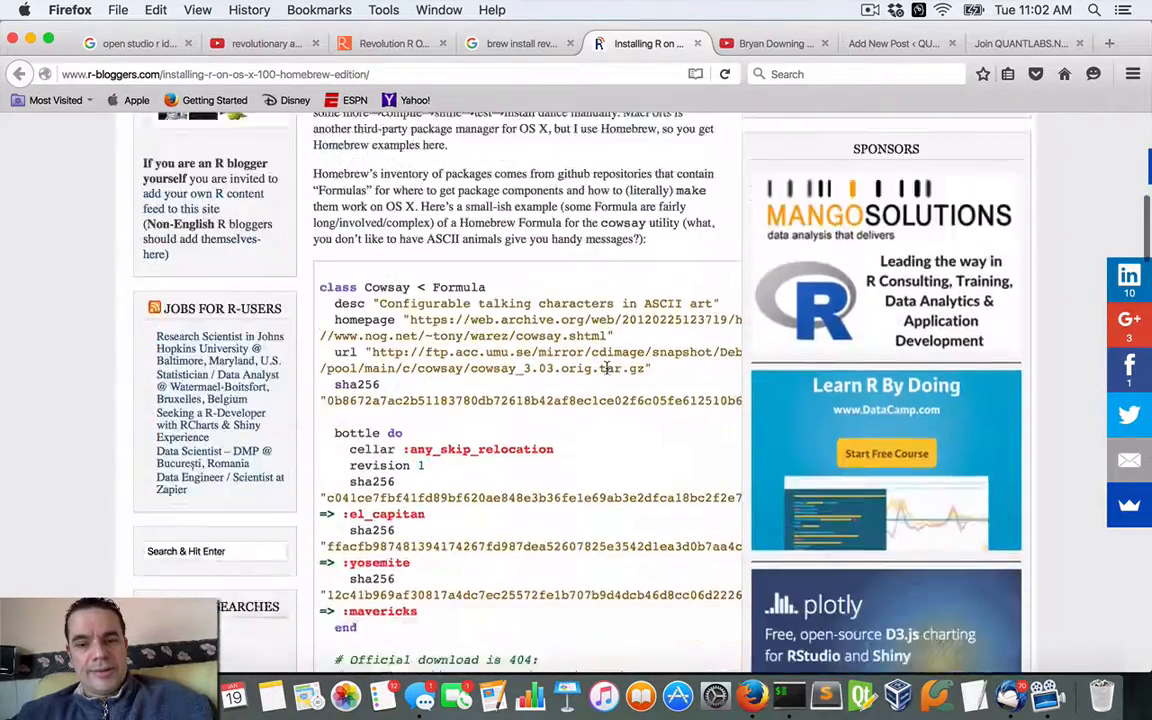
pyautogui.scroll(-3)
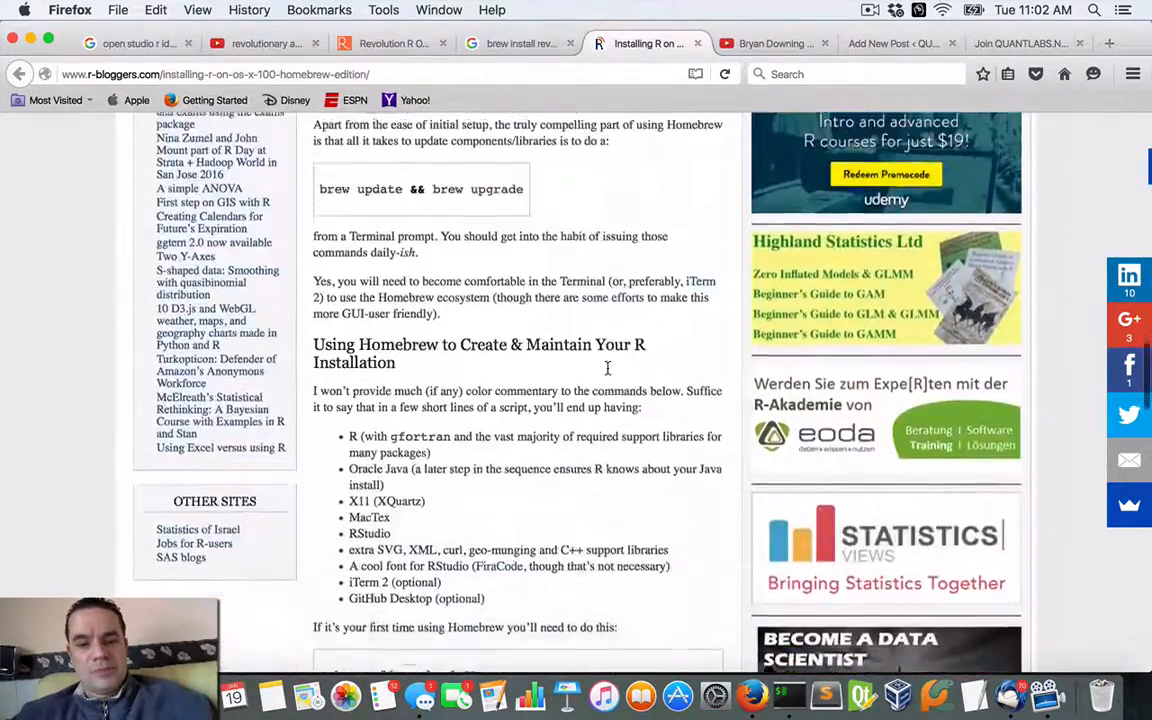
pyautogui.scroll(-3)
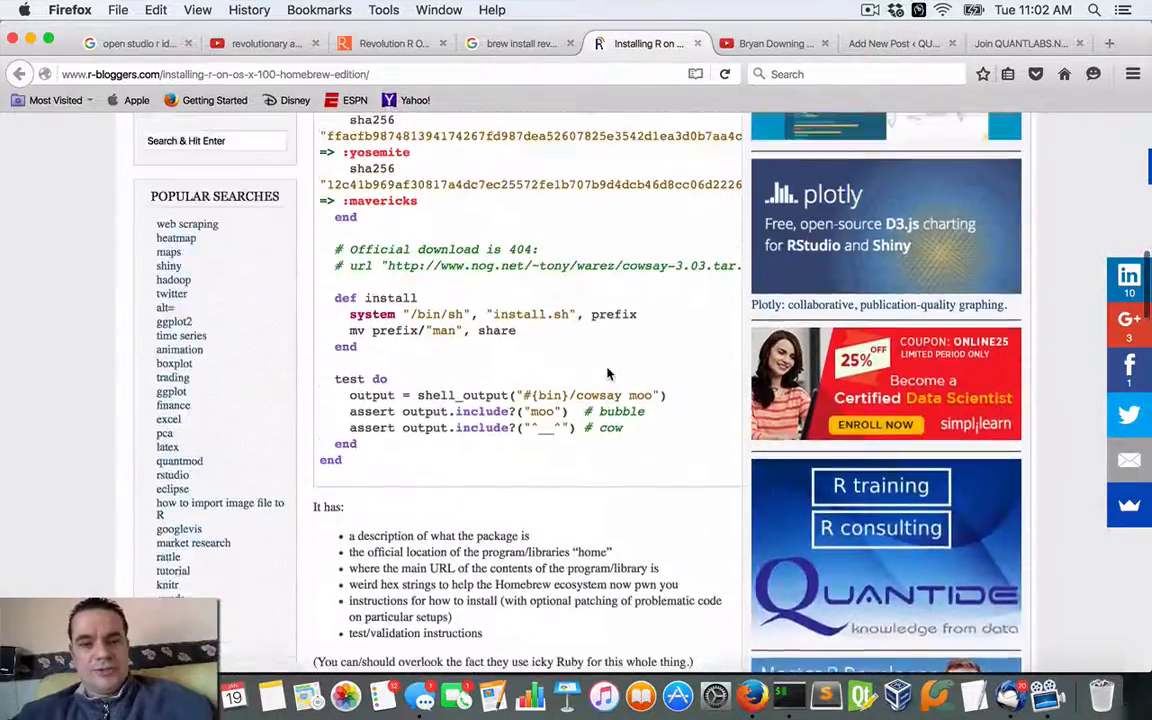
pyautogui.scroll(3)
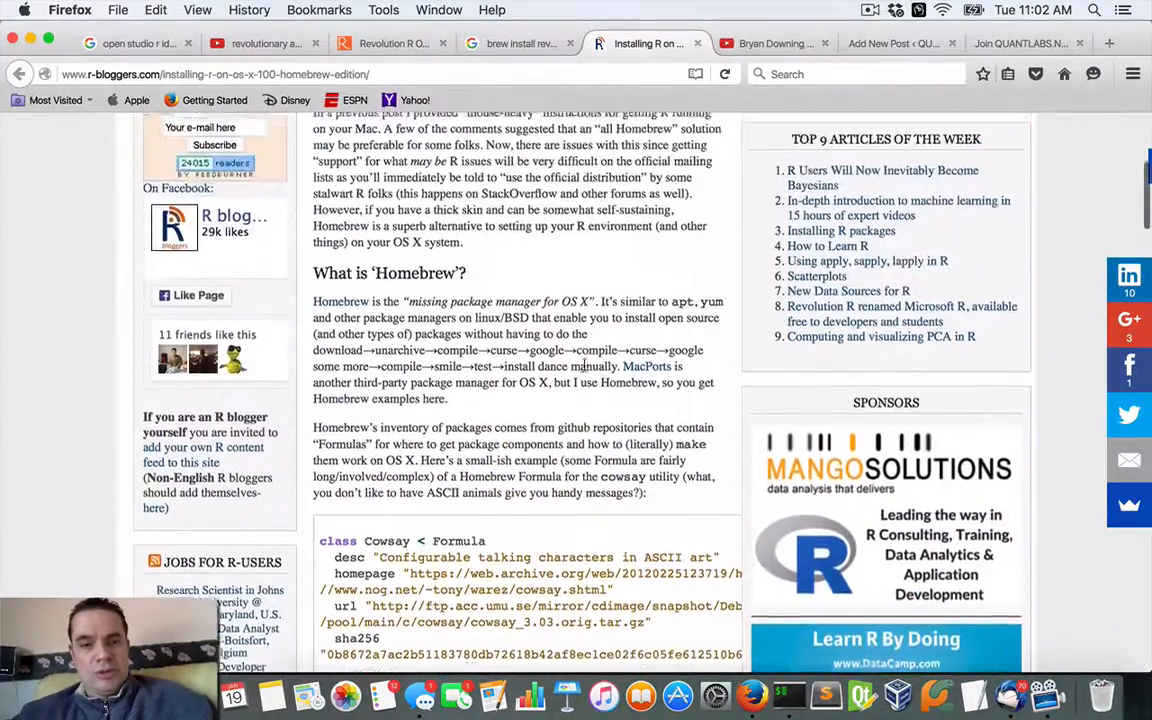
pyautogui.scroll(-3)
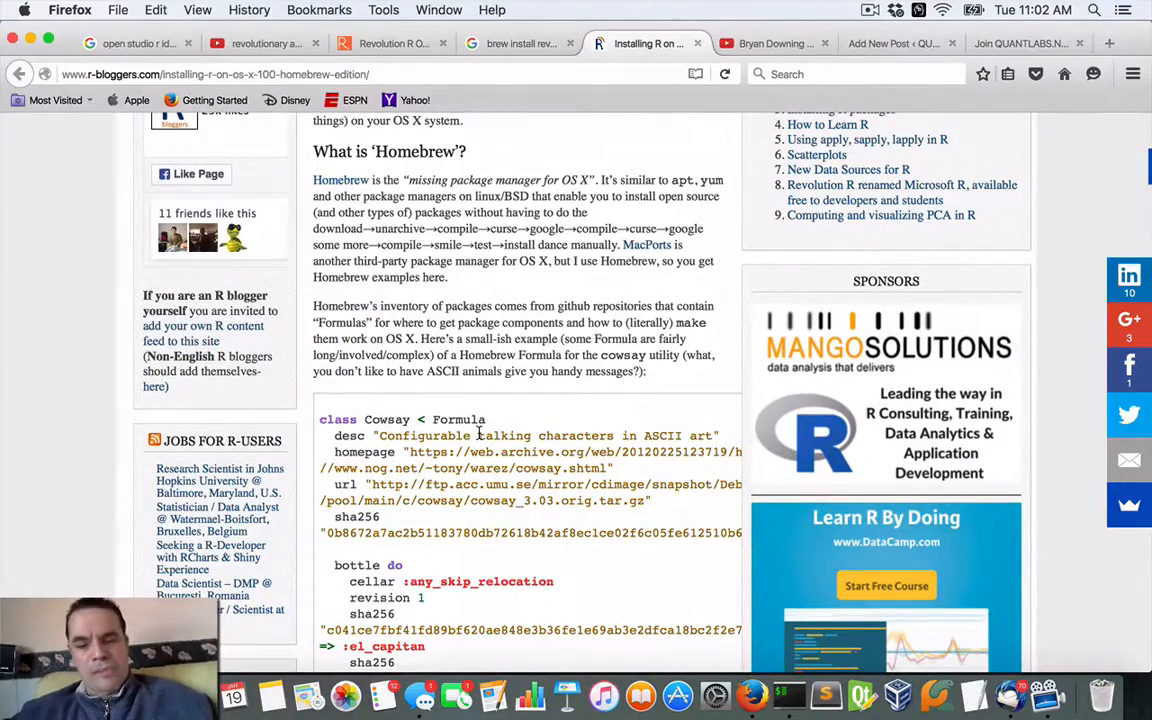
# - Scroll back down until the brew command list for R and RStudio is in view
pyautogui.scroll(-3)
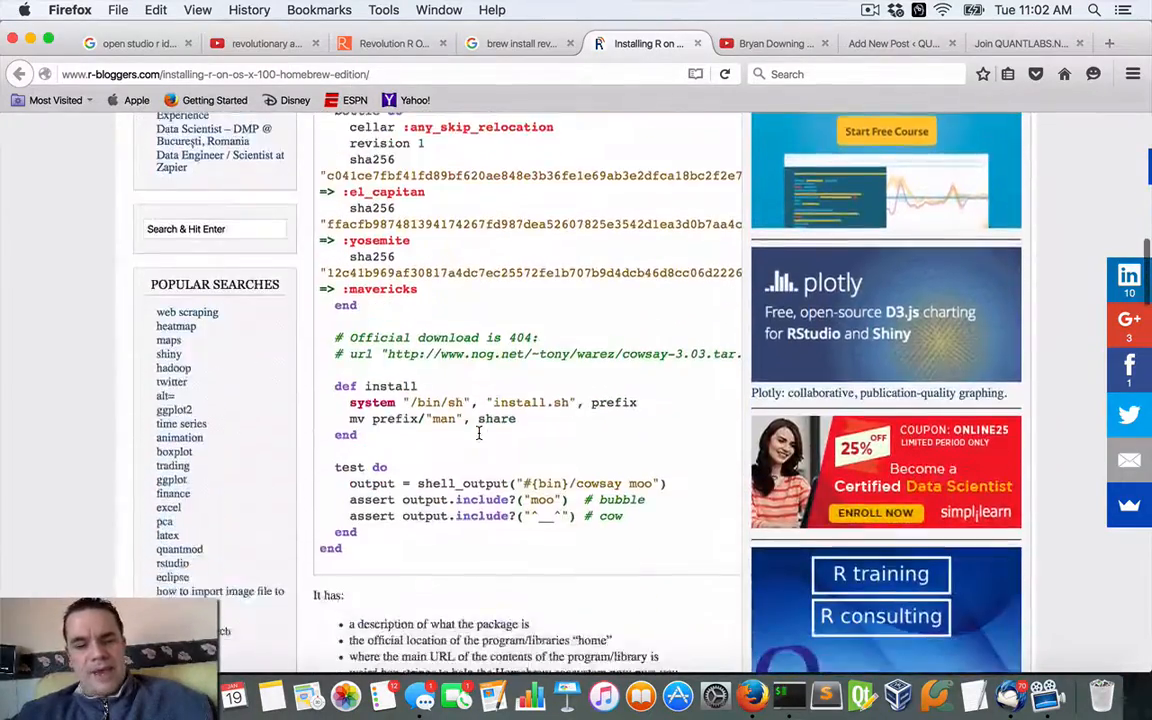
pyautogui.scroll(-3)
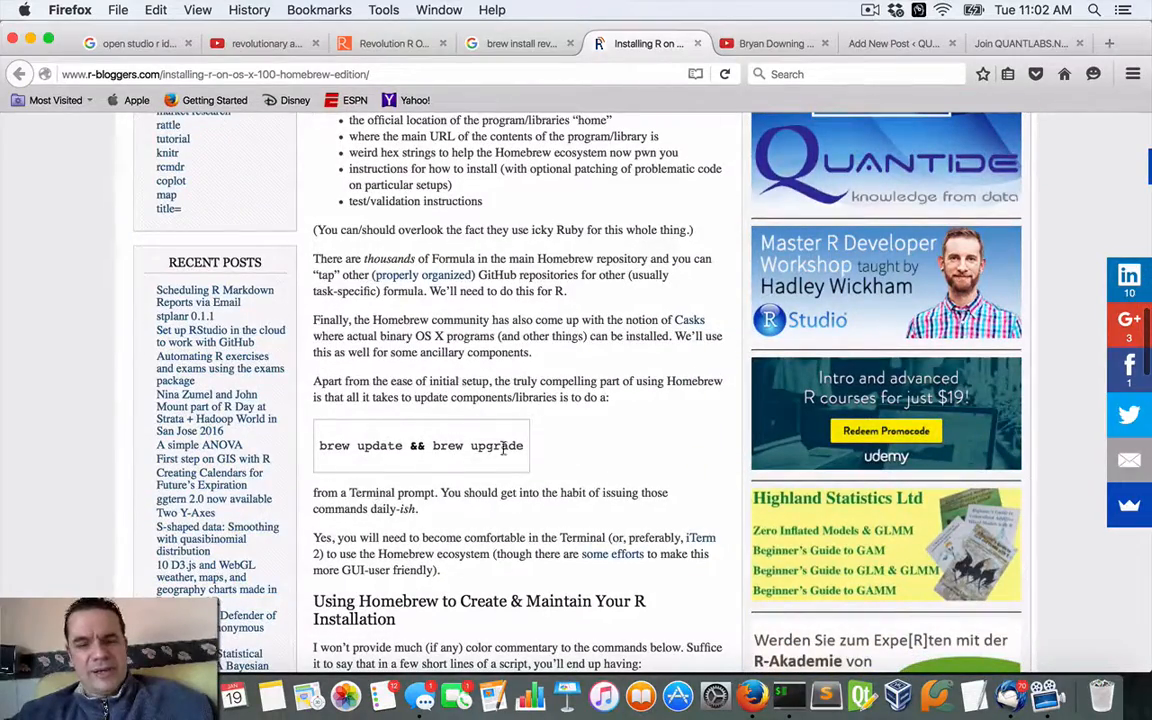
pyautogui.scroll(-3)
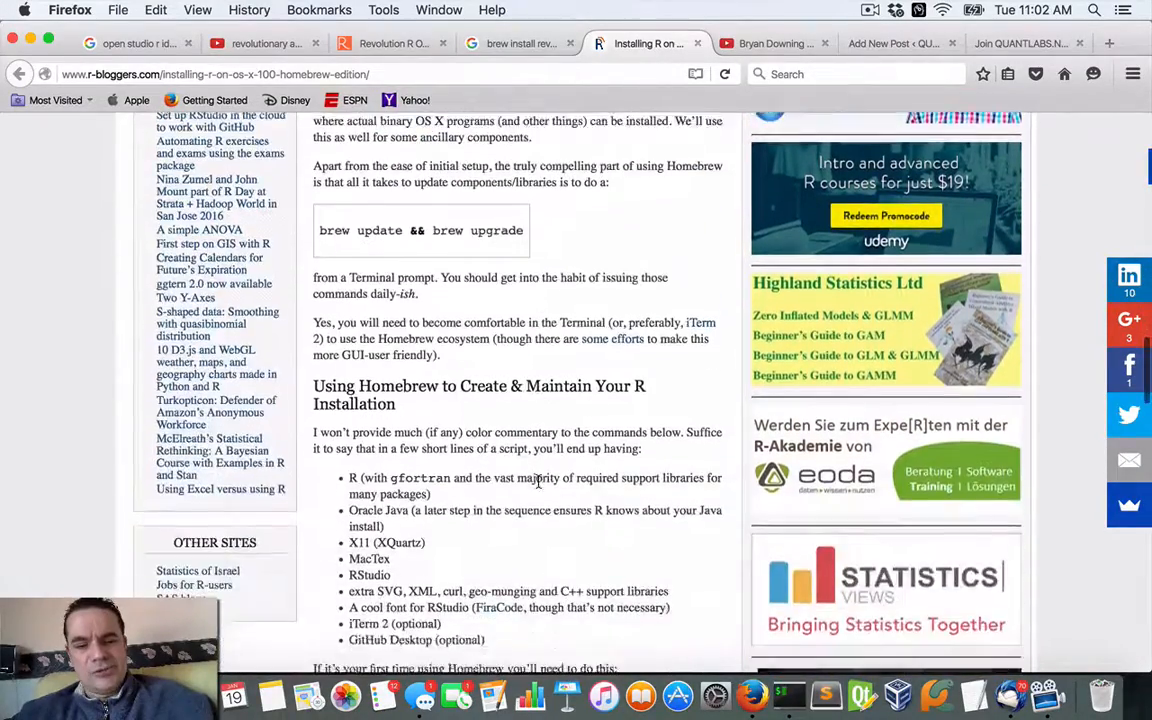
pyautogui.scroll(-3)
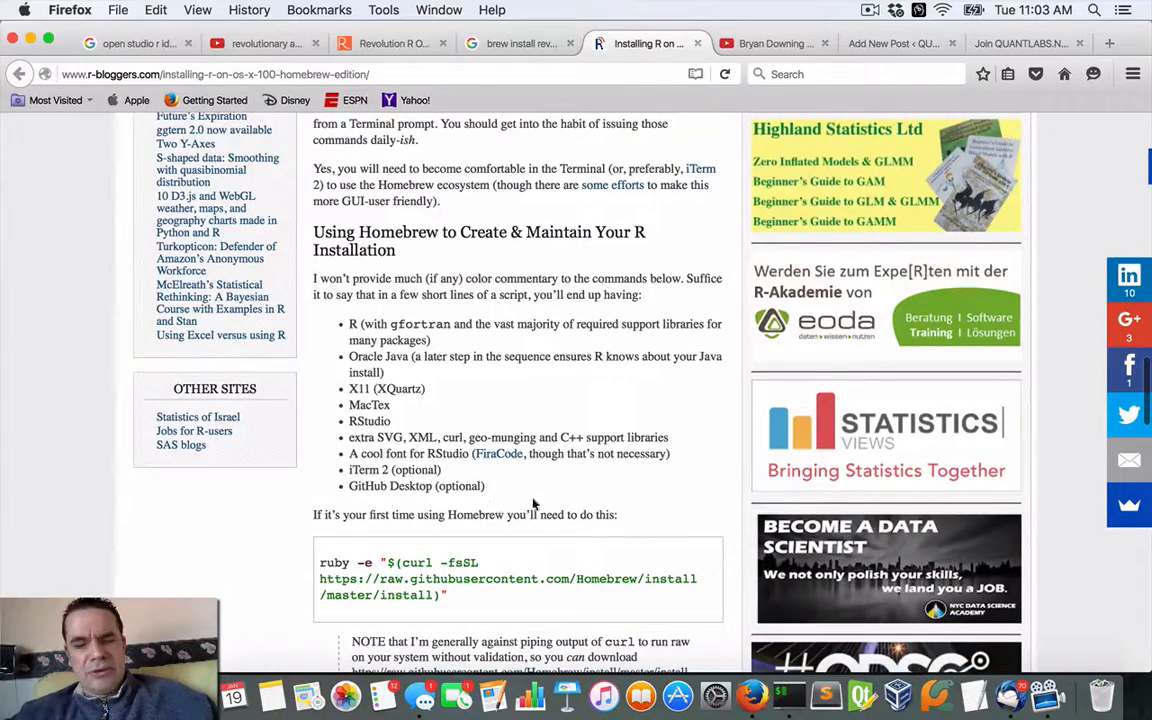
pyautogui.scroll(-3)
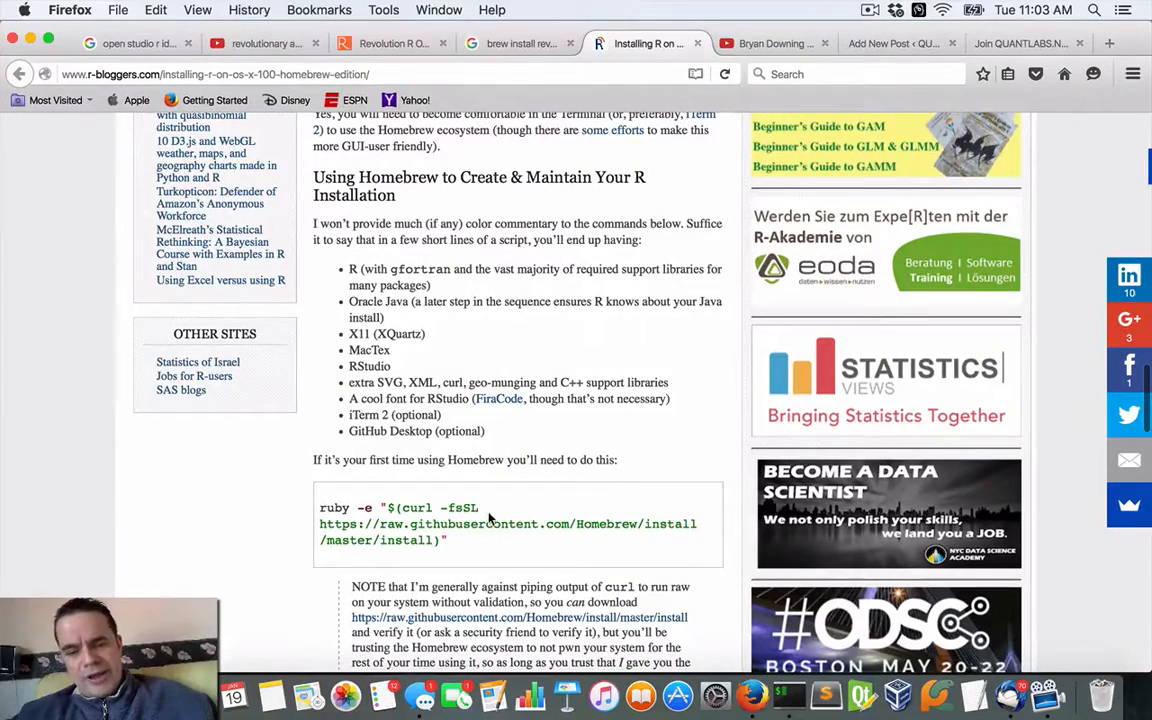
pyautogui.scroll(-3)
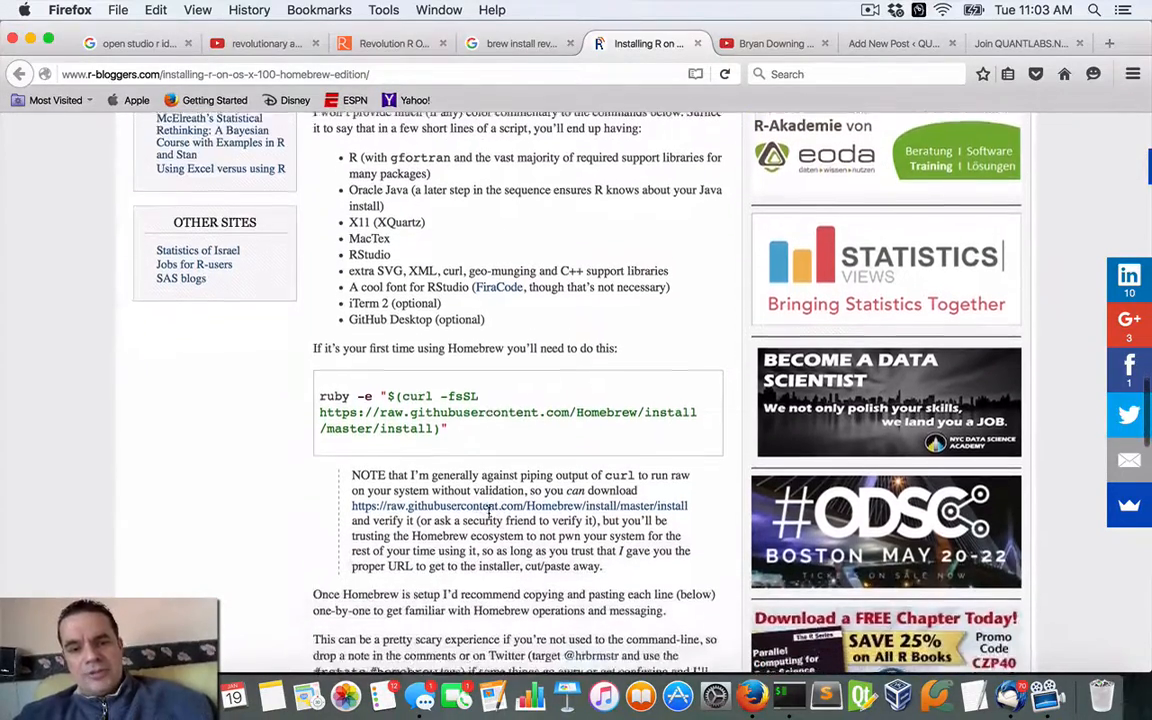
pyautogui.scroll(-3)
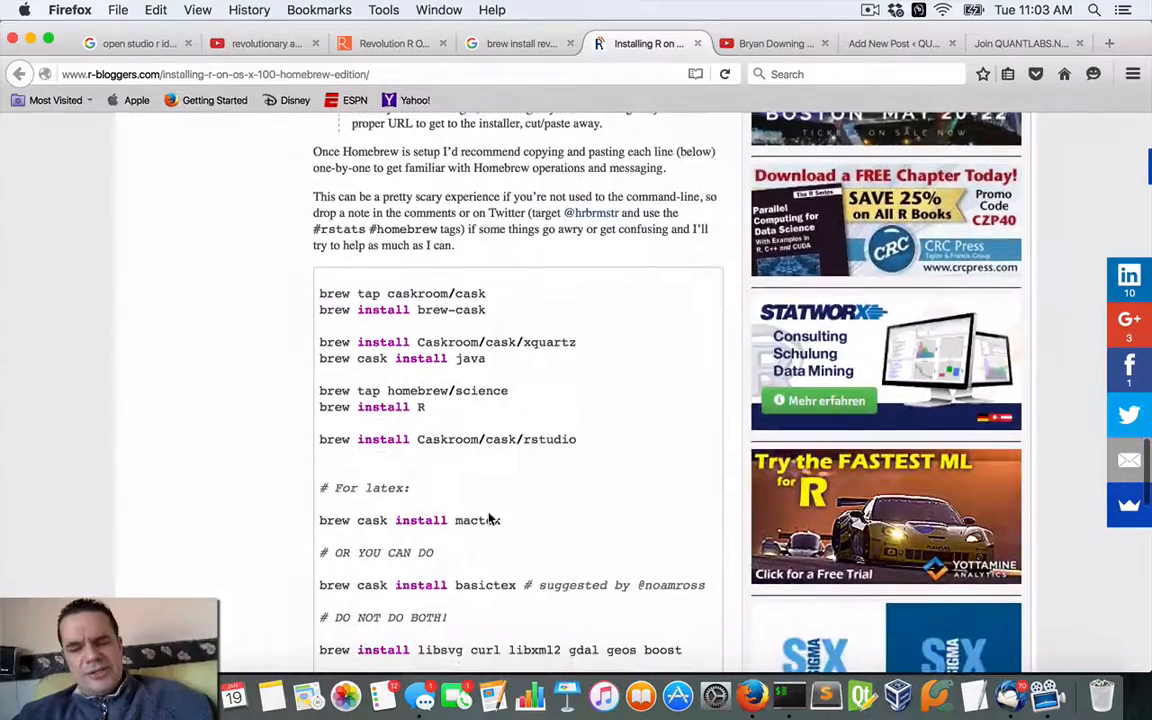
pyautogui.scroll(3)
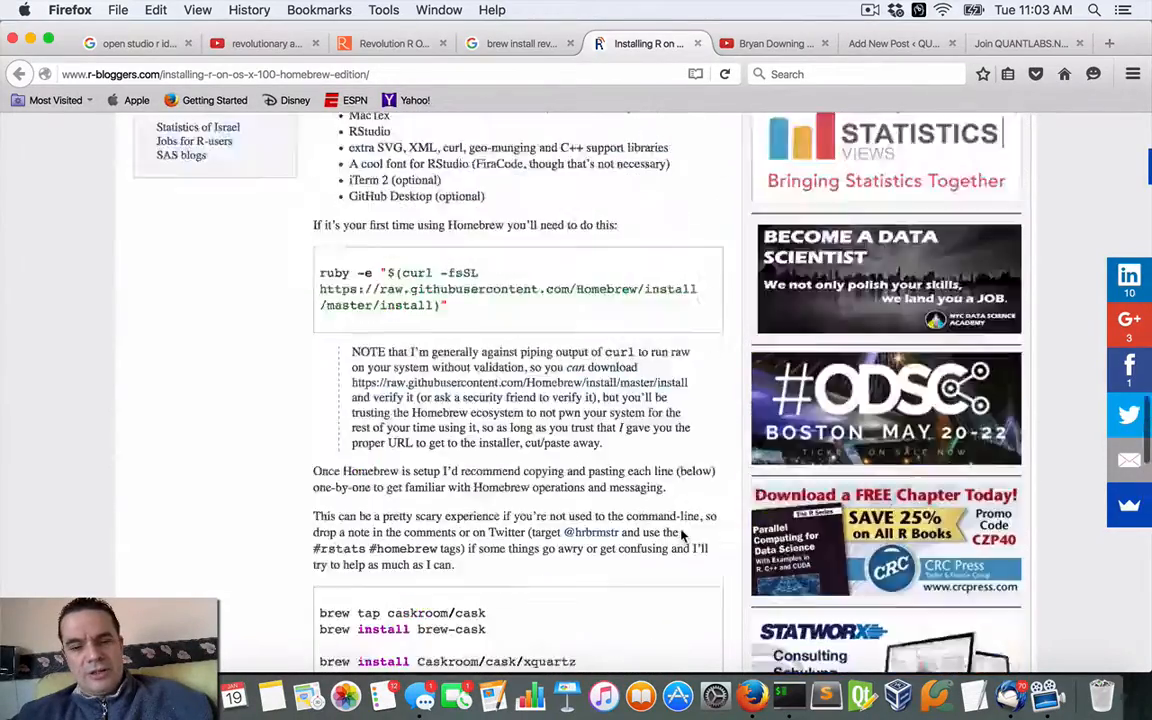
pyautogui.scroll(3)
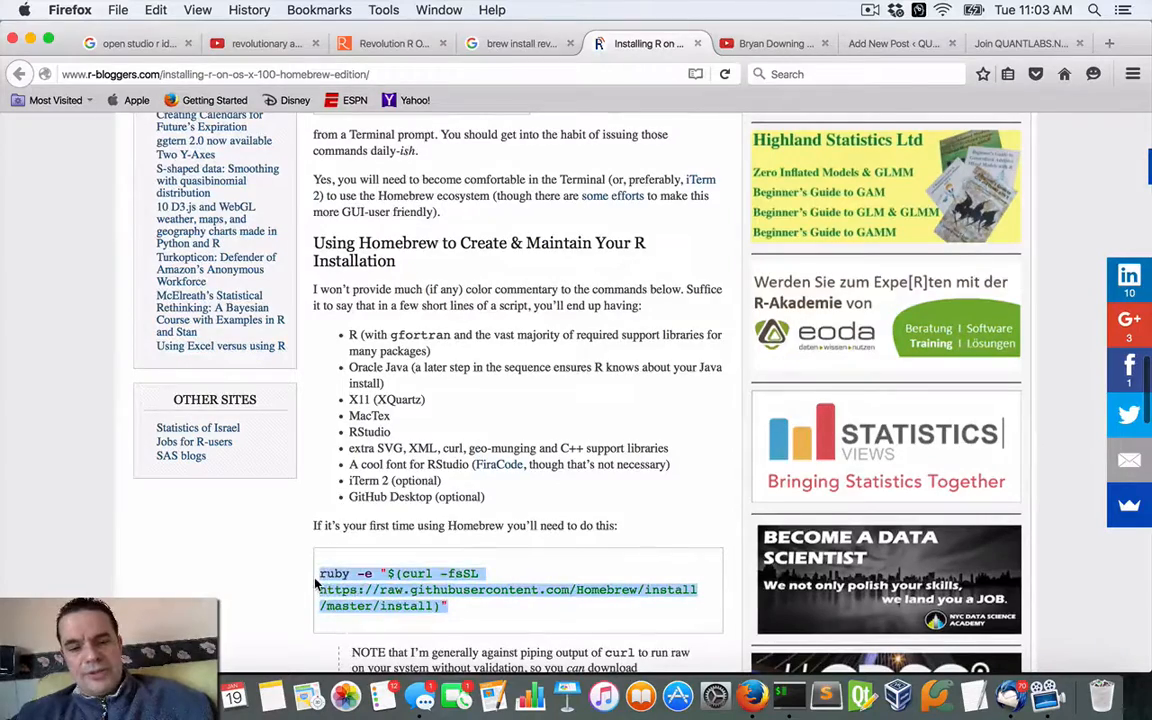
pyautogui.scroll(-3)
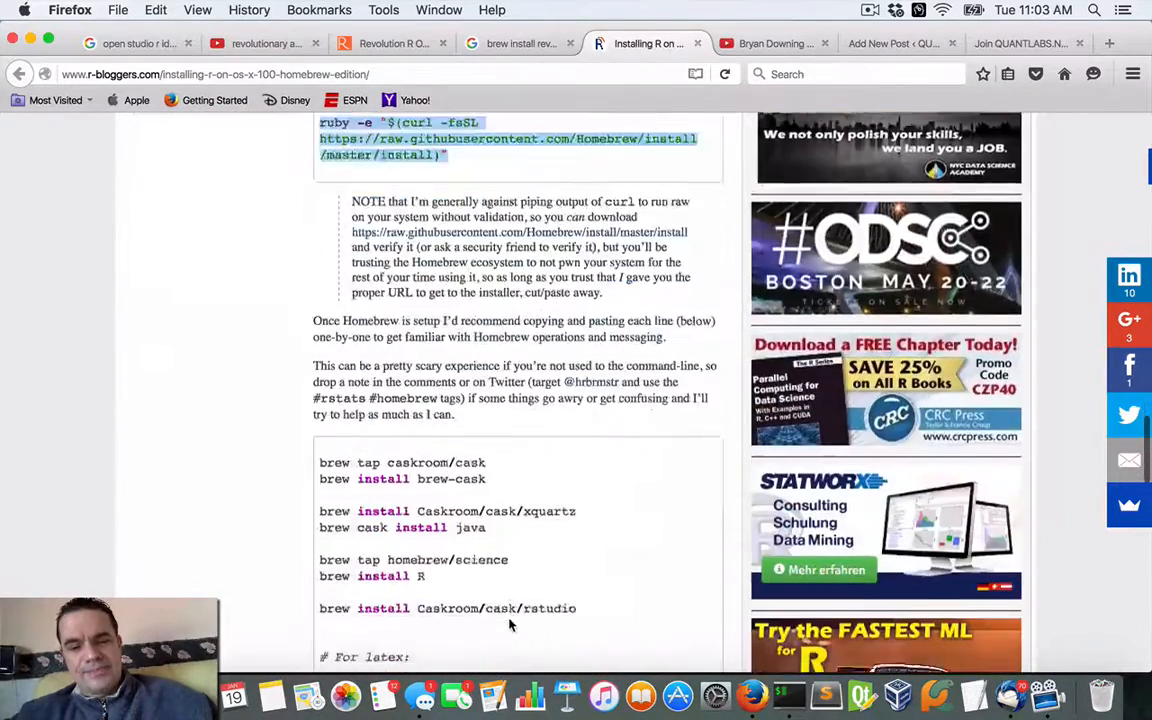
pyautogui.scroll(-3)
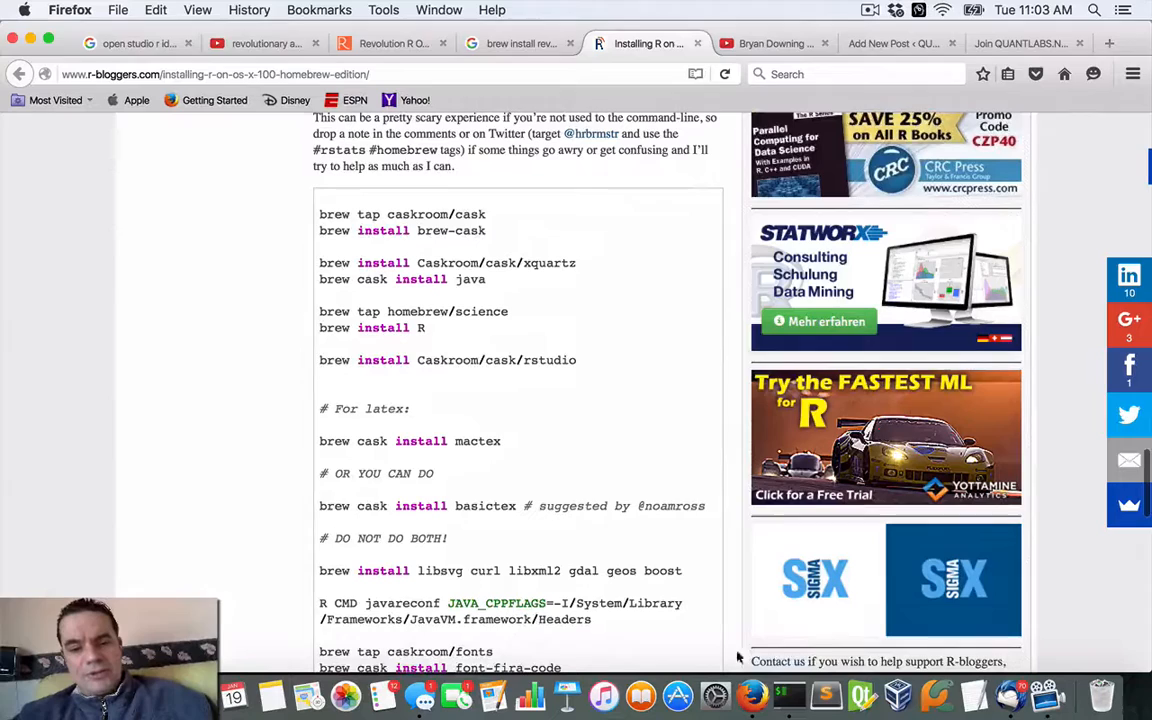
# - Start entering the brew tap command in the terminal
pyautogui.click(788, 696)
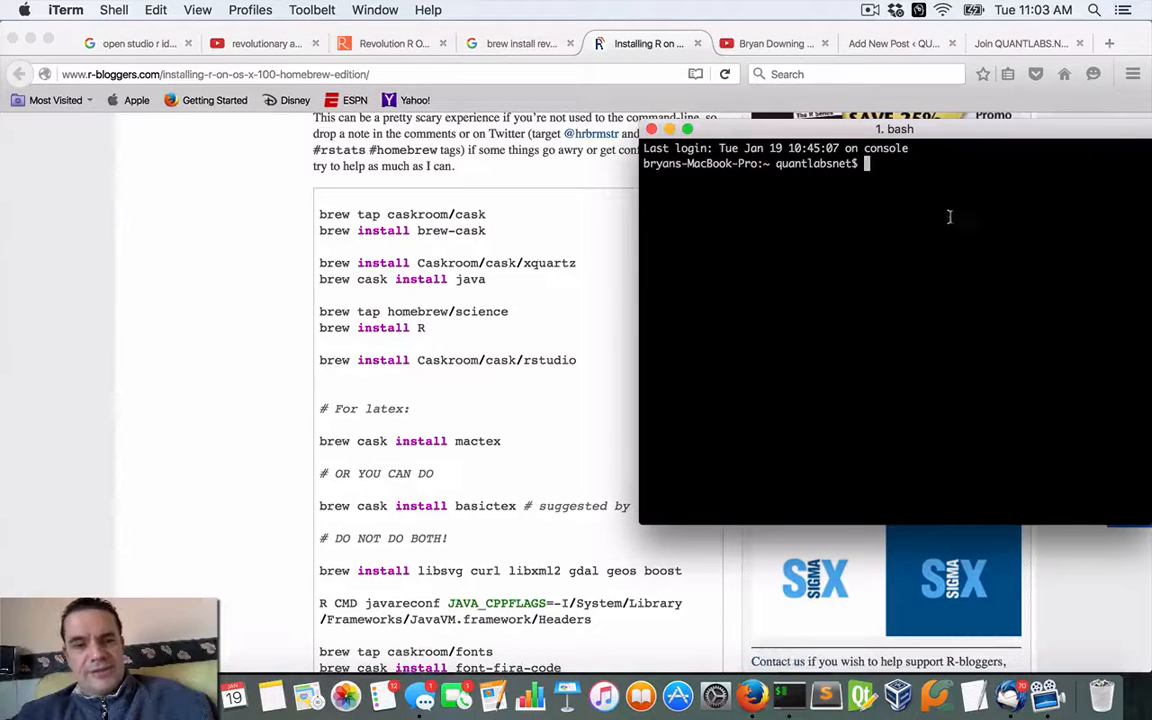
pyautogui.moveTo(452, 276)
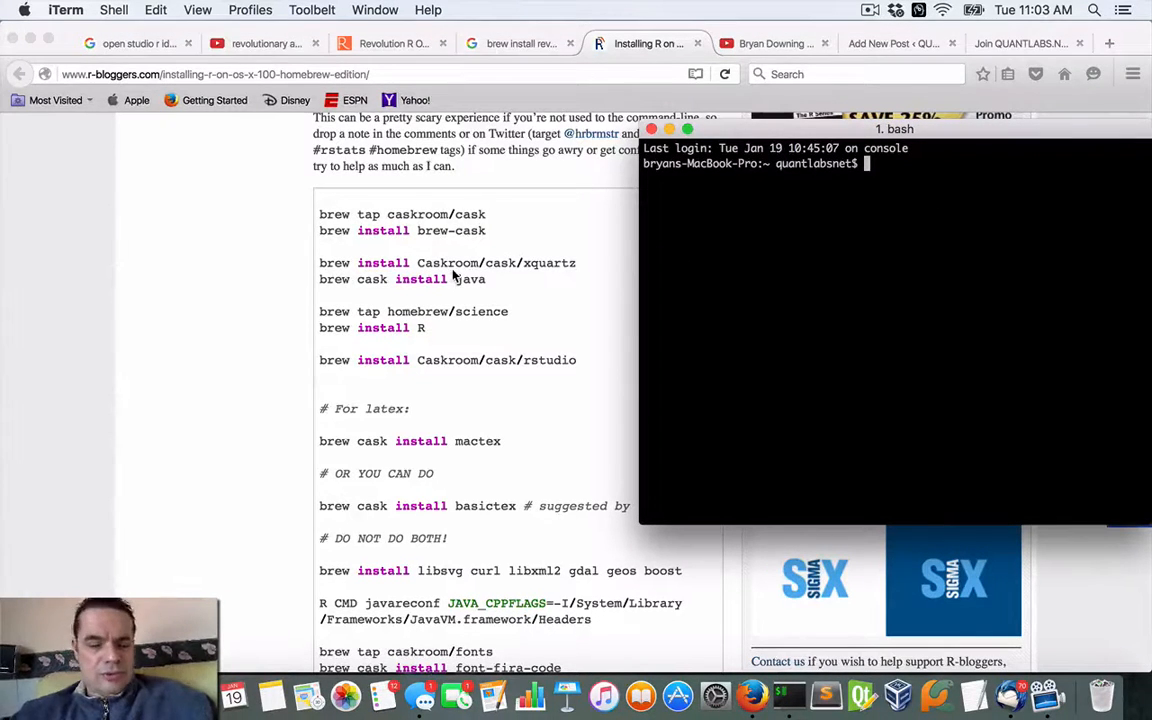
pyautogui.write('bew')
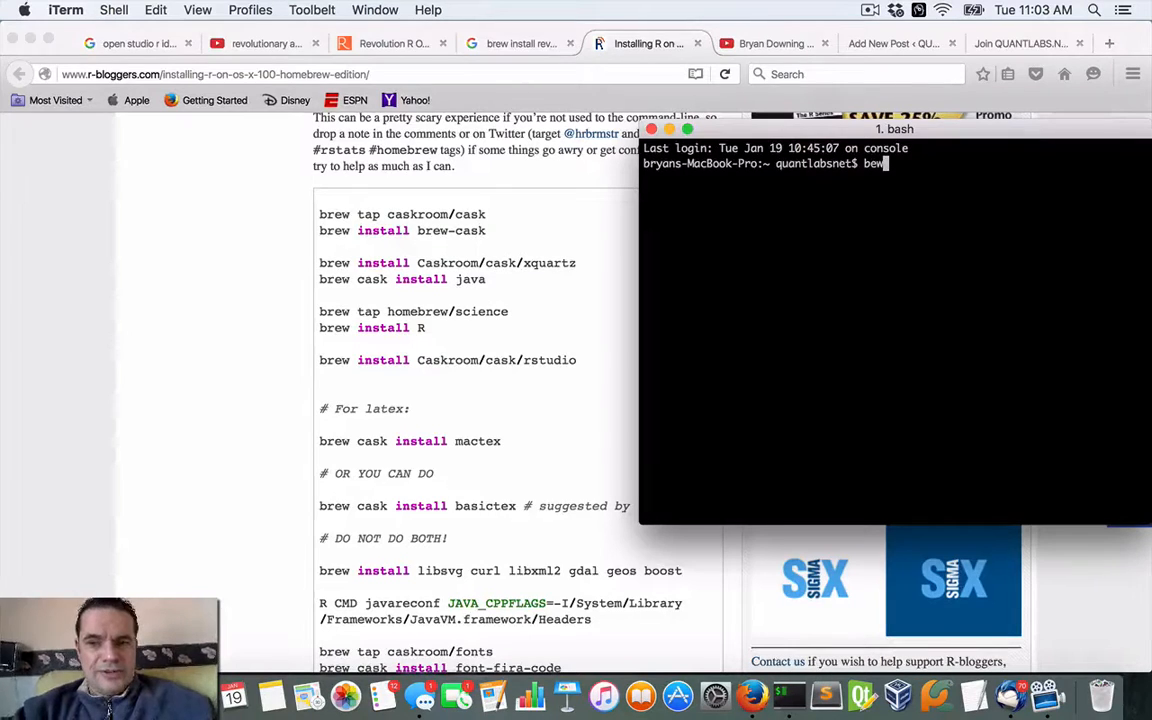
pyautogui.write('w')
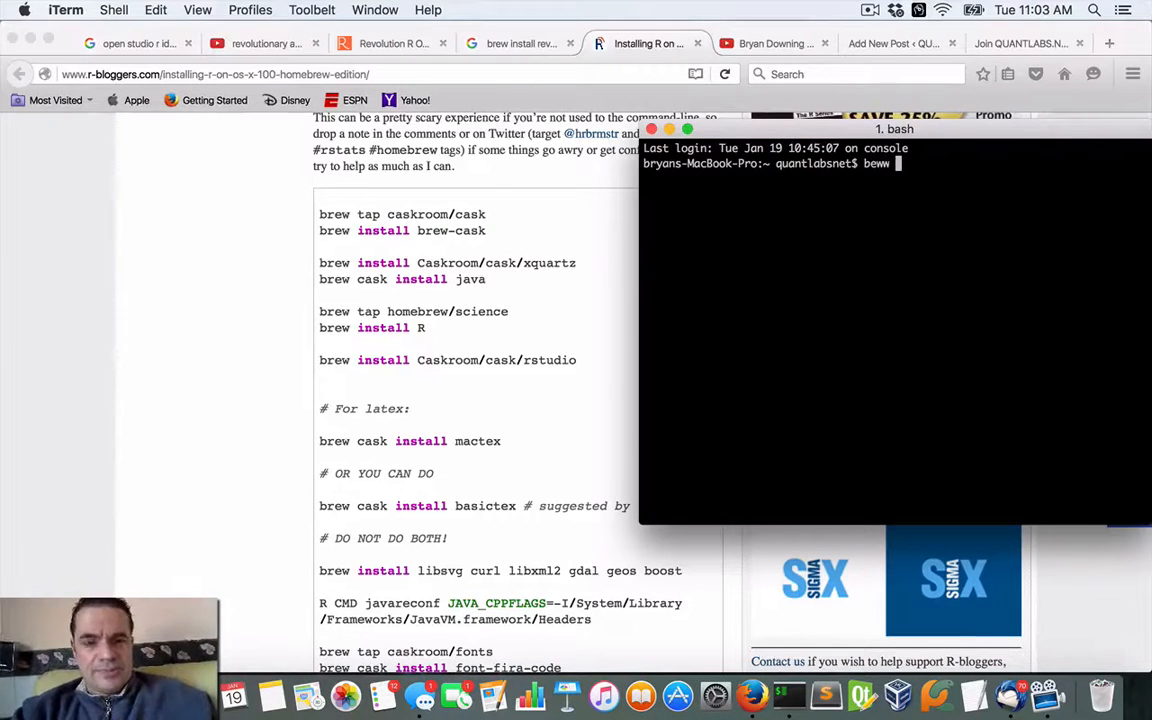
pyautogui.write('t')
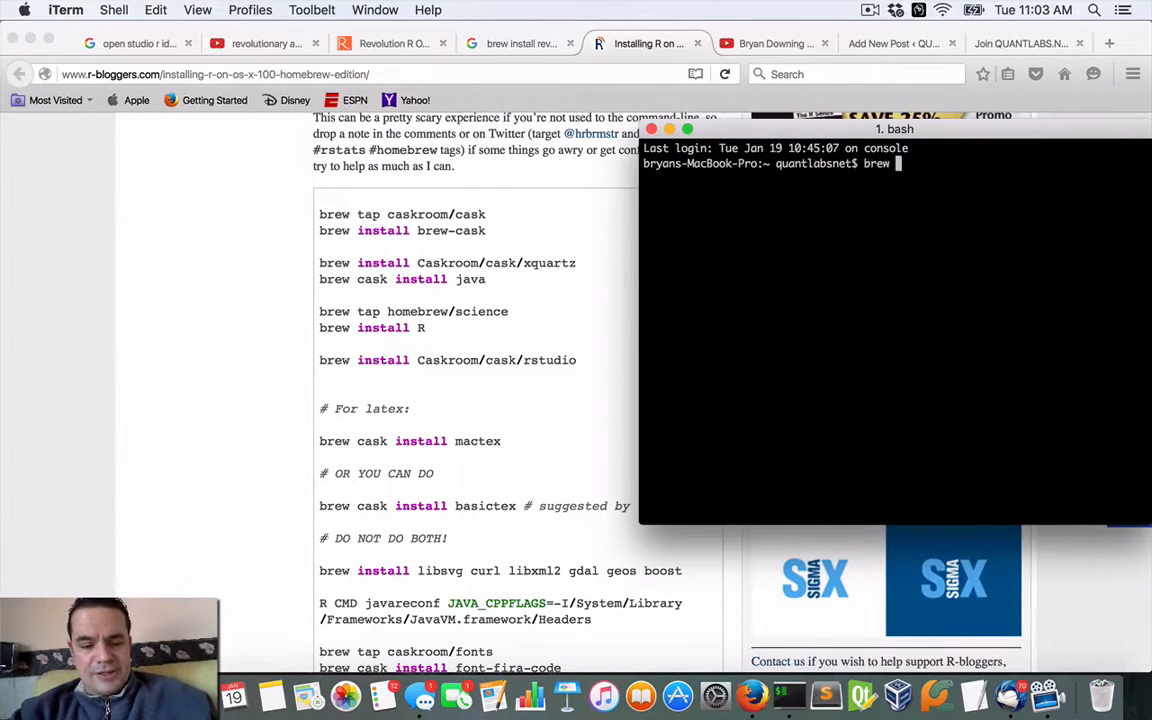
pyautogui.write('tap')
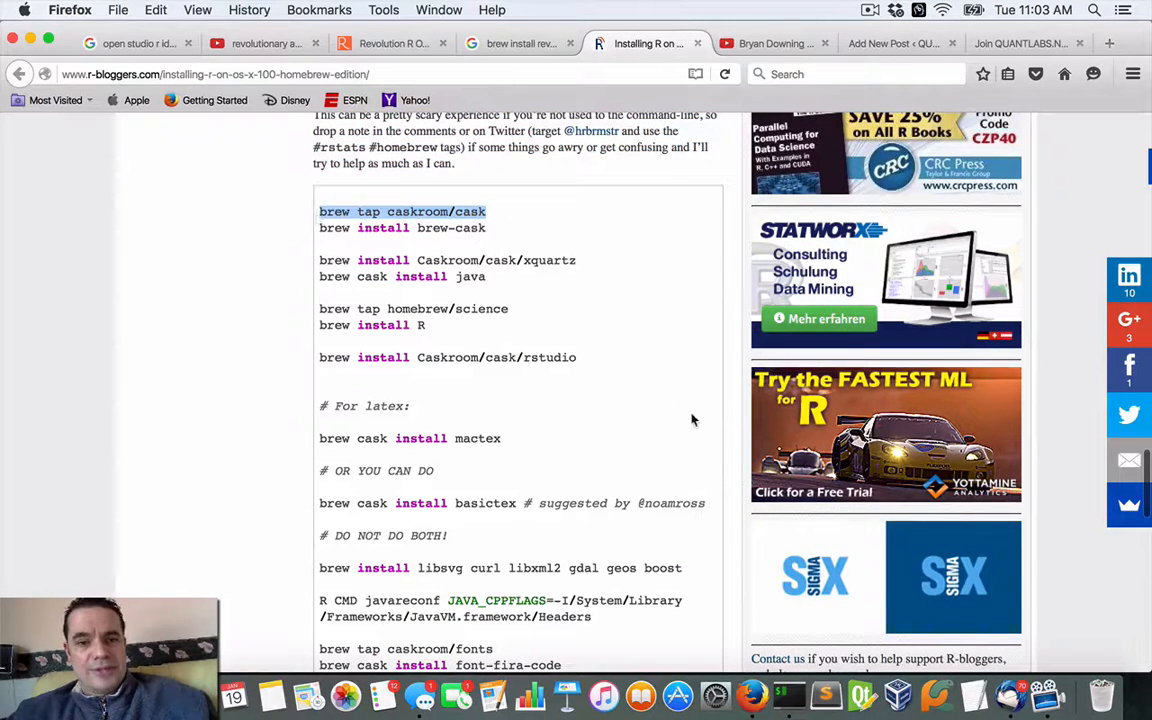
pyautogui.moveTo(788, 694)
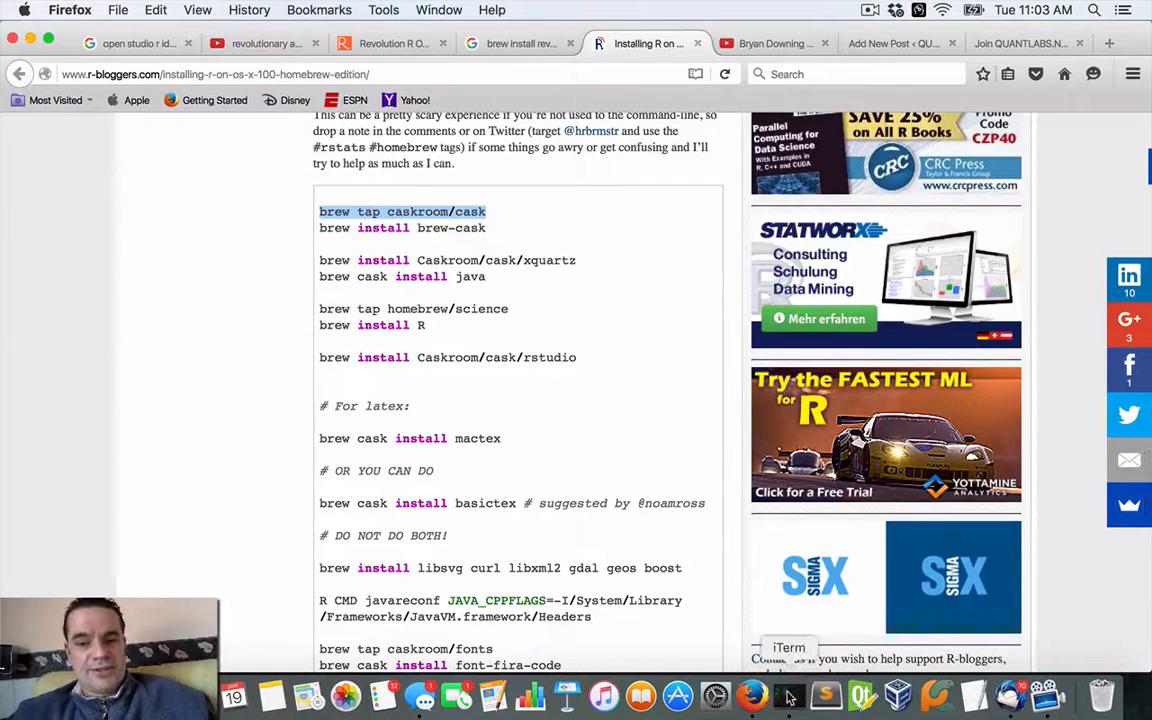
# - Run brew tap caskroom/cask and return to the blog's command list
pyautogui.click(788, 696)
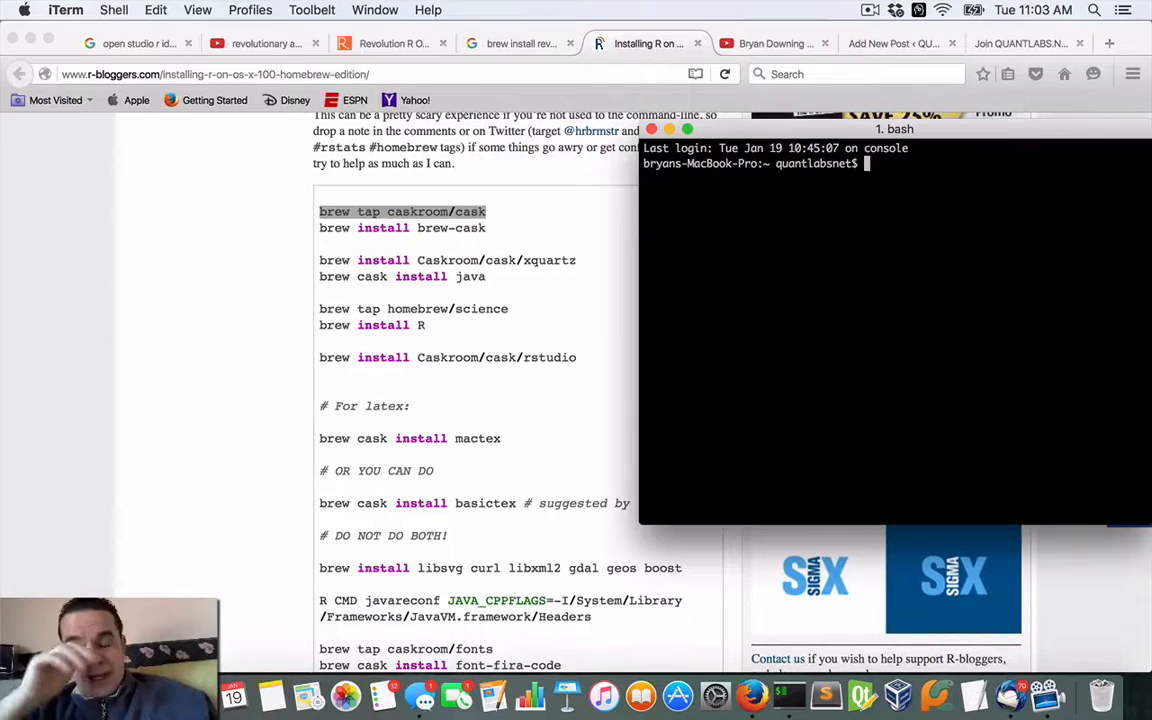
pyautogui.write('brew tap caskroom/cask')
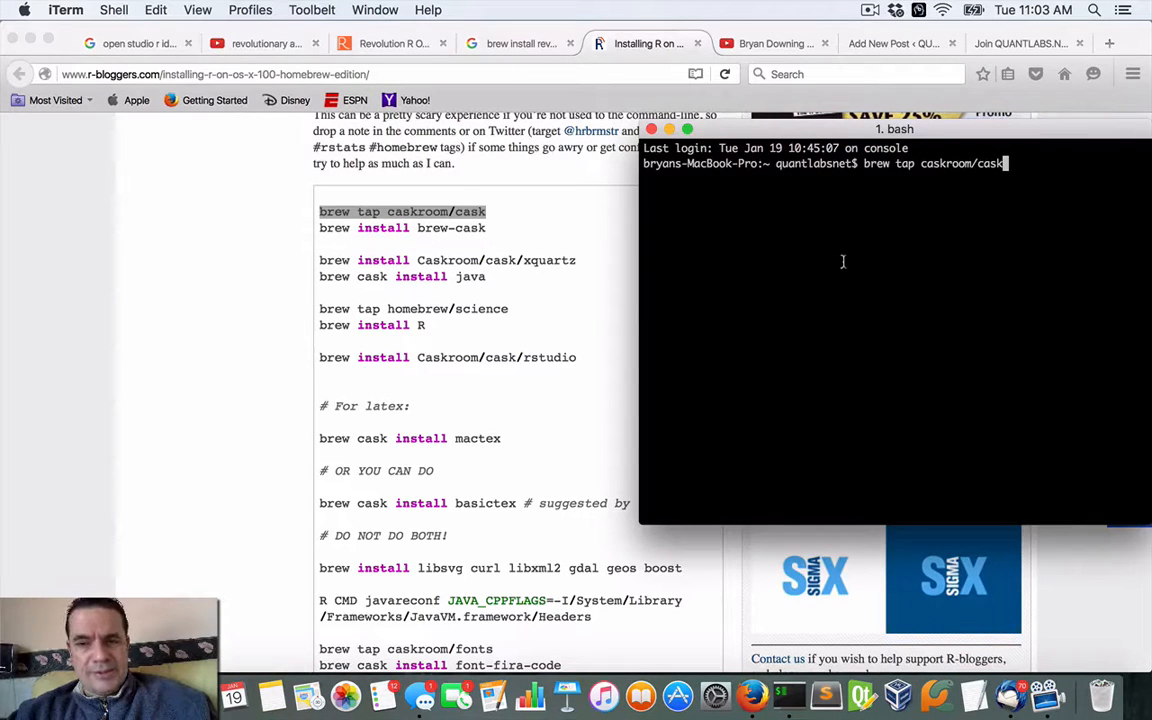
pyautogui.press('Return')
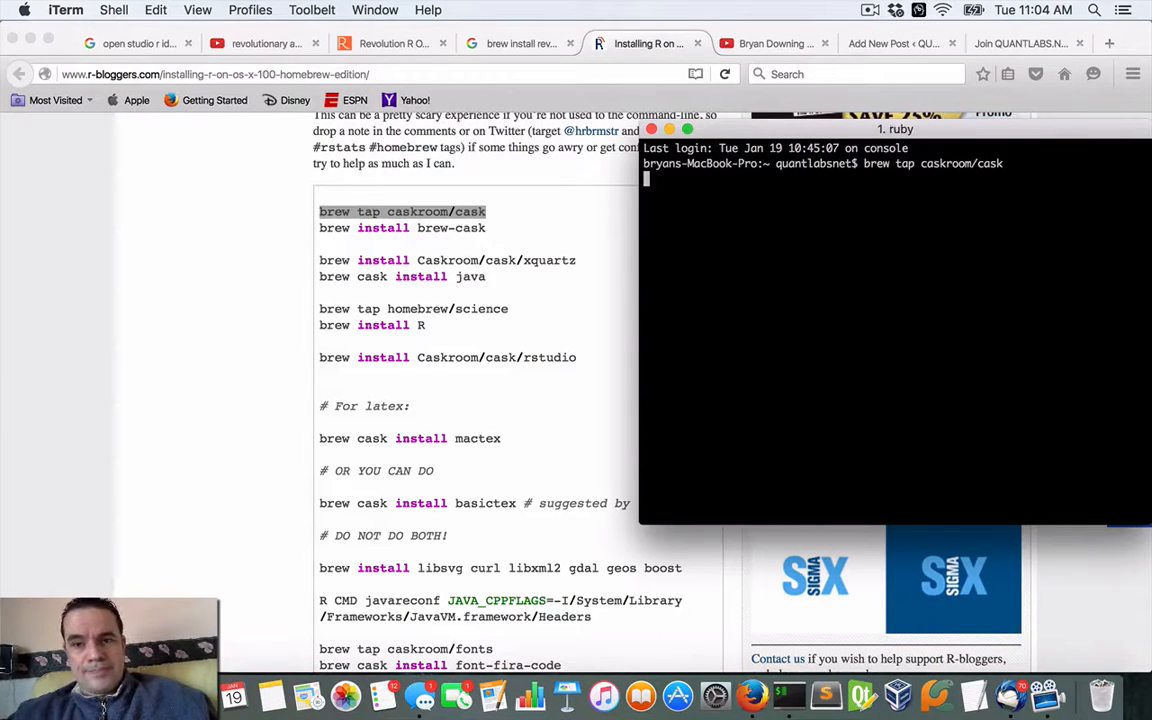
pyautogui.press('Return')
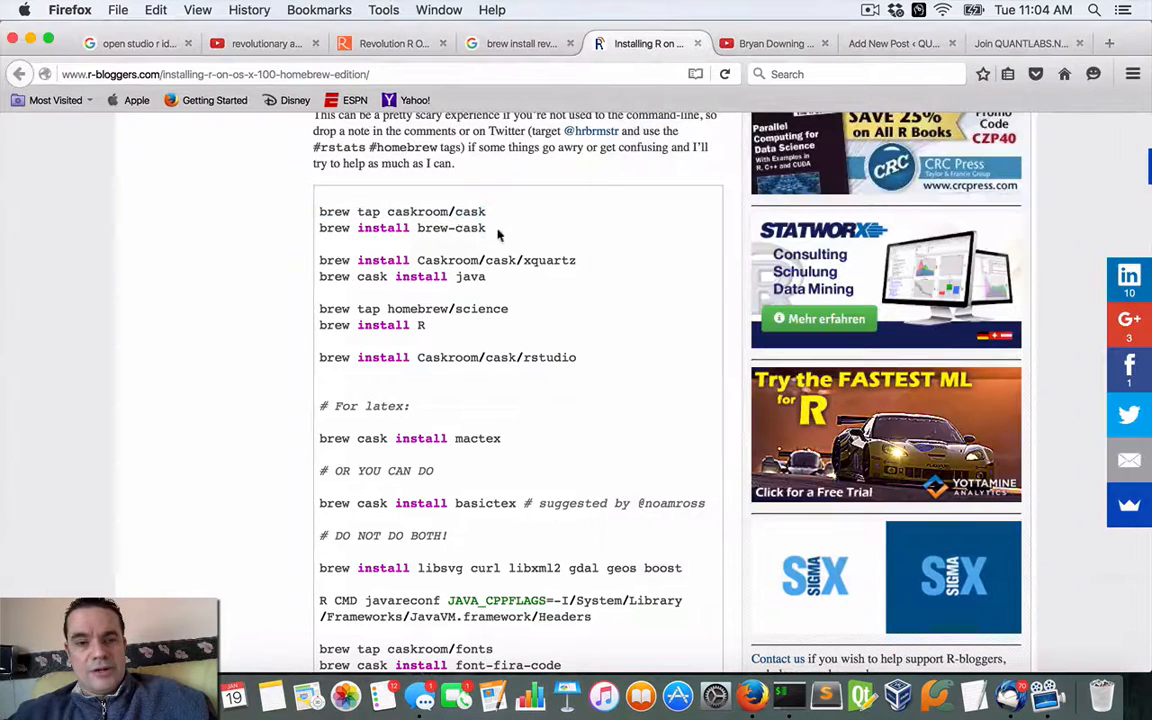
pyautogui.moveTo(592, 264)
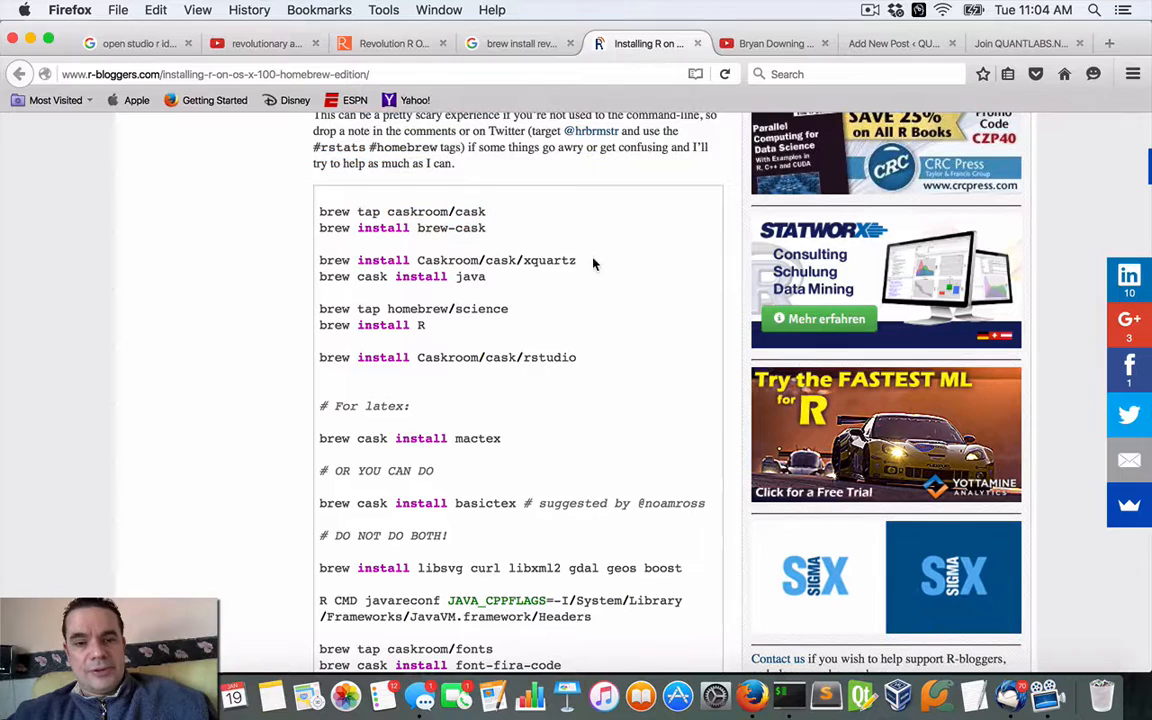
# - Run brew install Caskroom/cask/xquartz copied from the page (reported already installed)
pyautogui.tripleClick(448, 260)
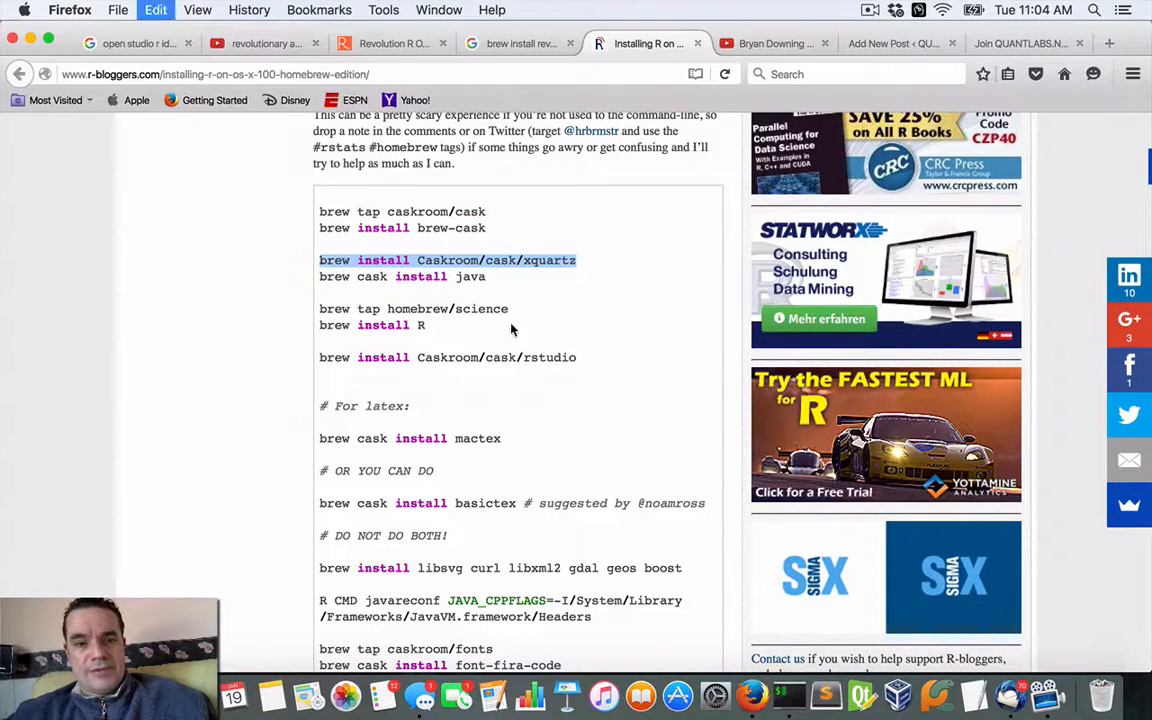
pyautogui.moveTo(780, 696)
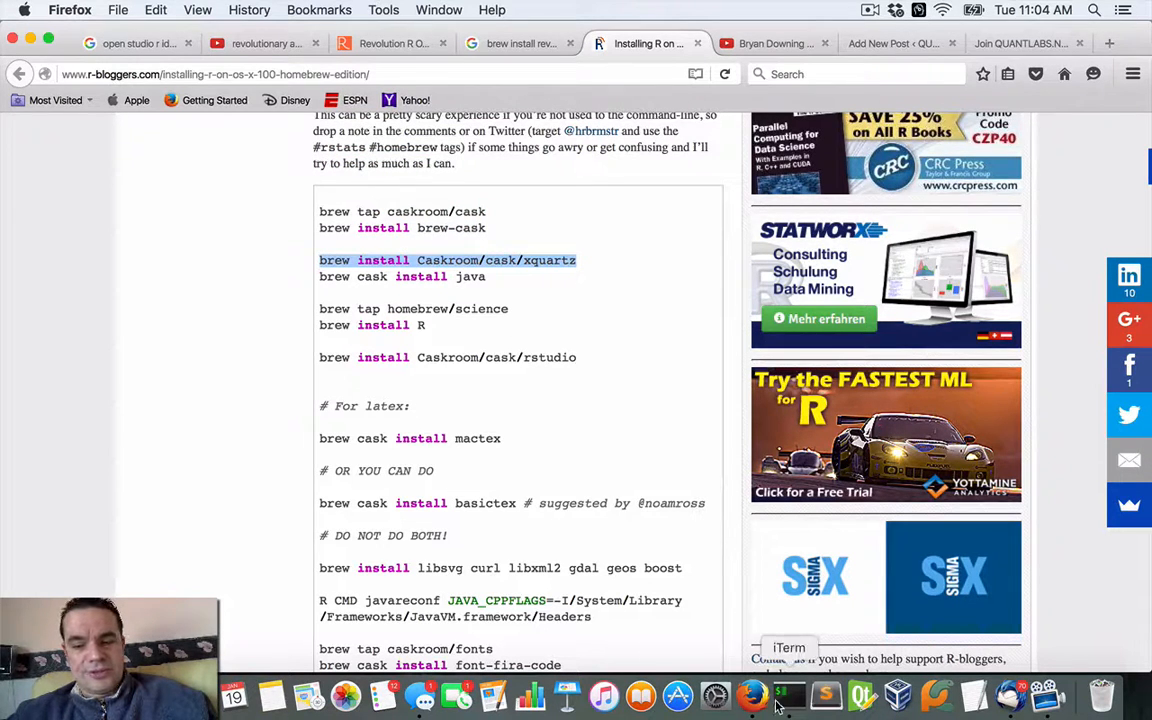
pyautogui.click(788, 696)
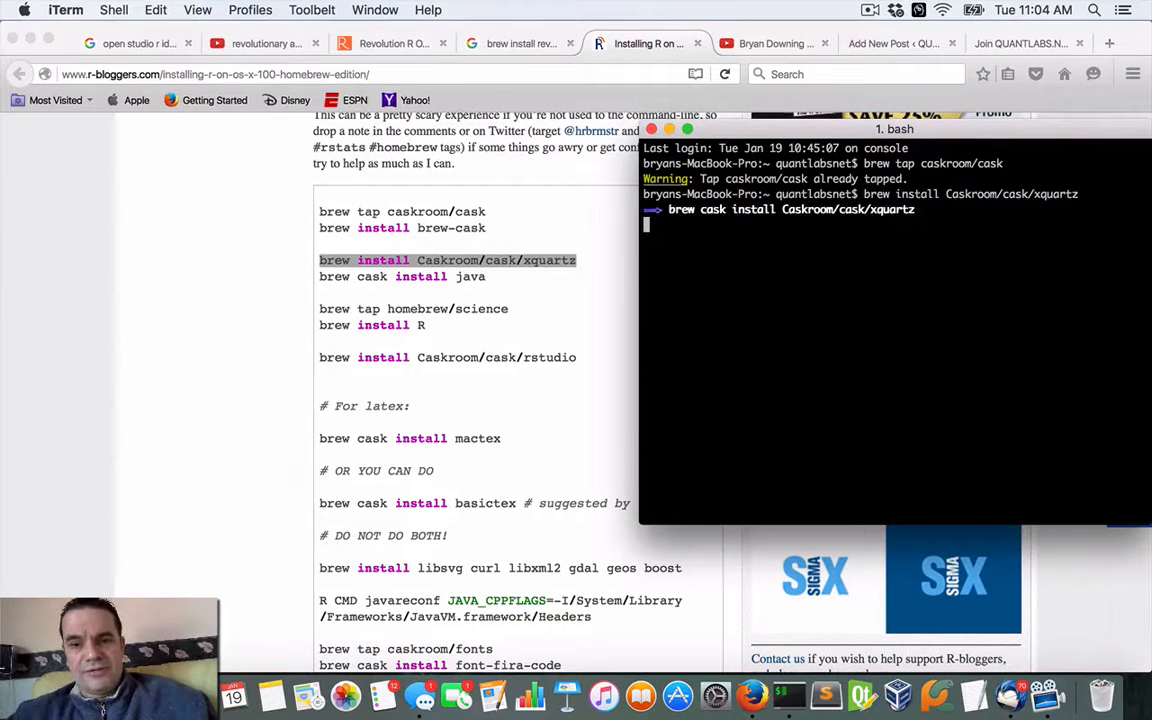
pyautogui.press('Return')
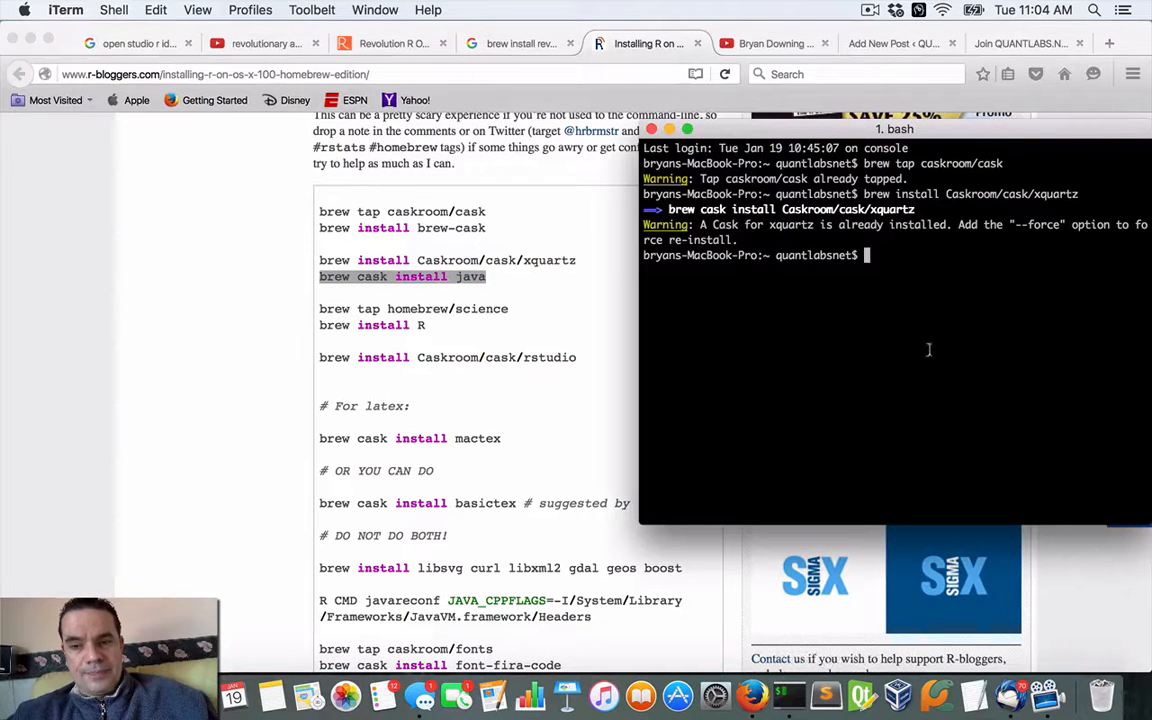
# - Run brew cask install java to start the Java cask install
pyautogui.write('brew cask install java')
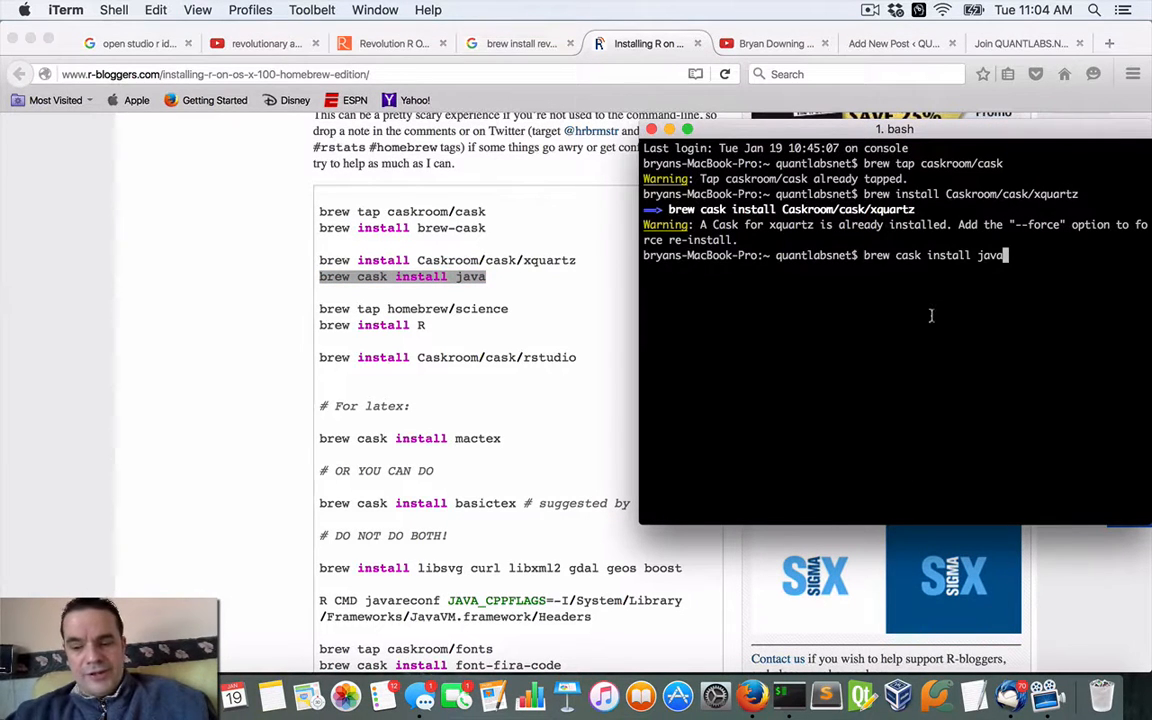
pyautogui.press('Return')
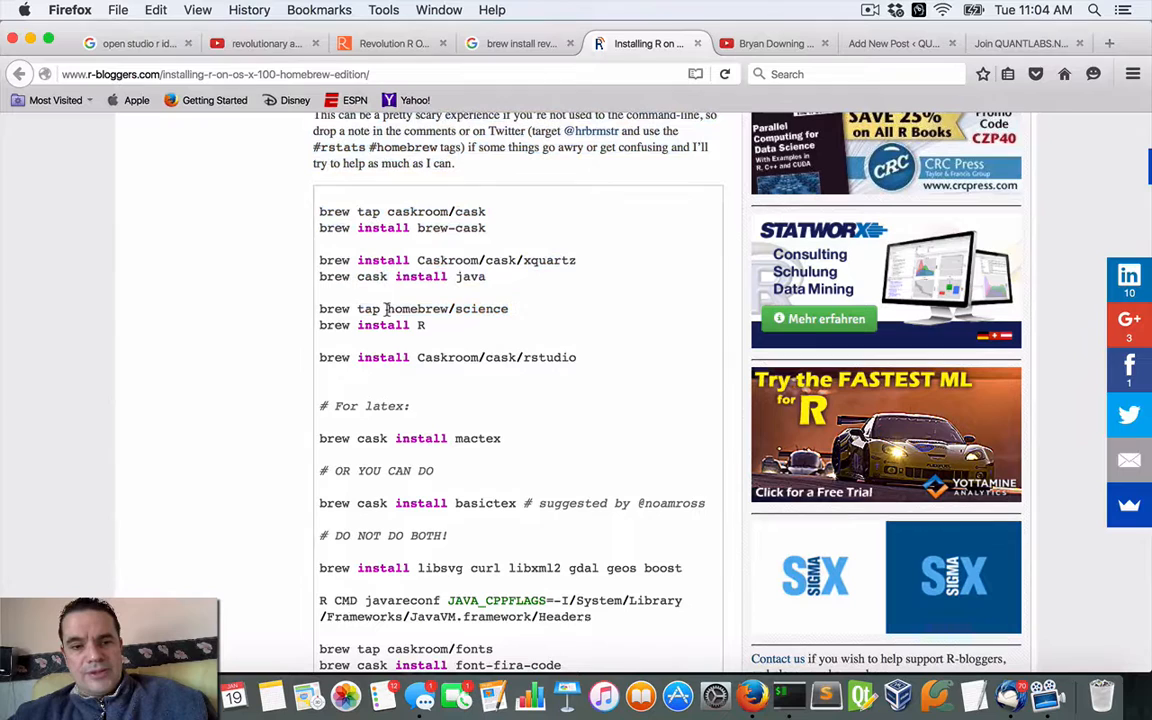
# - Copy the homebrew/science tap line and watch the Java cask install proceed in the terminal
pyautogui.doubleClick(420, 308)
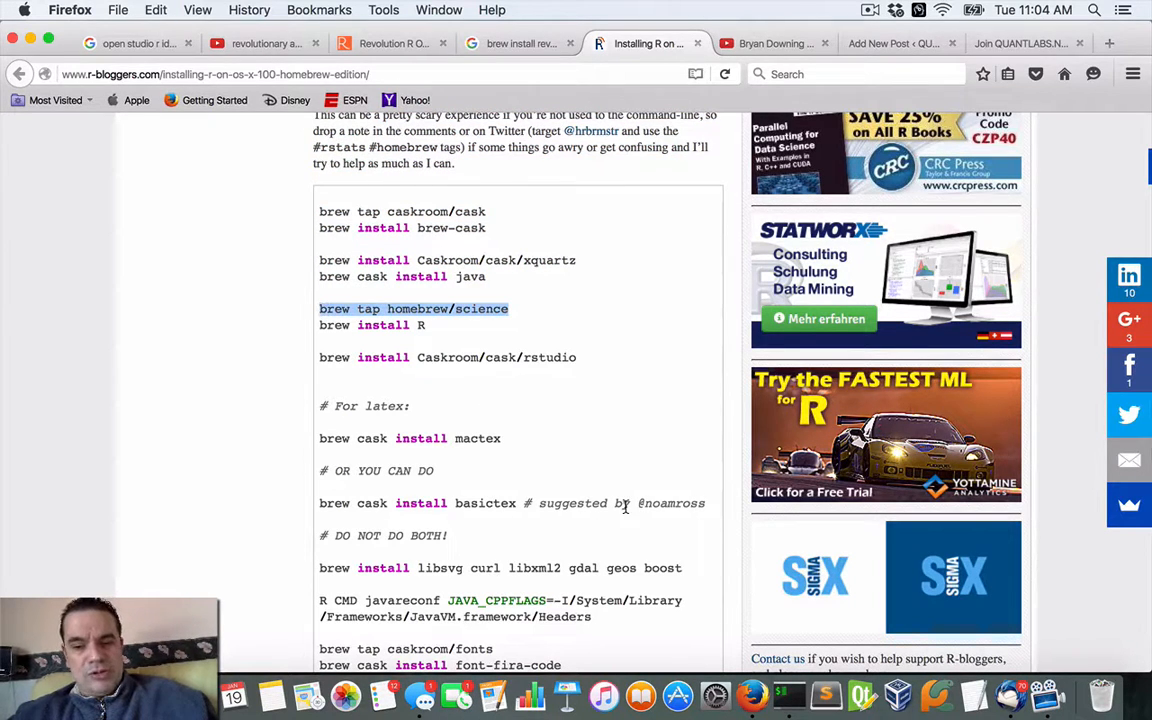
pyautogui.moveTo(788, 696)
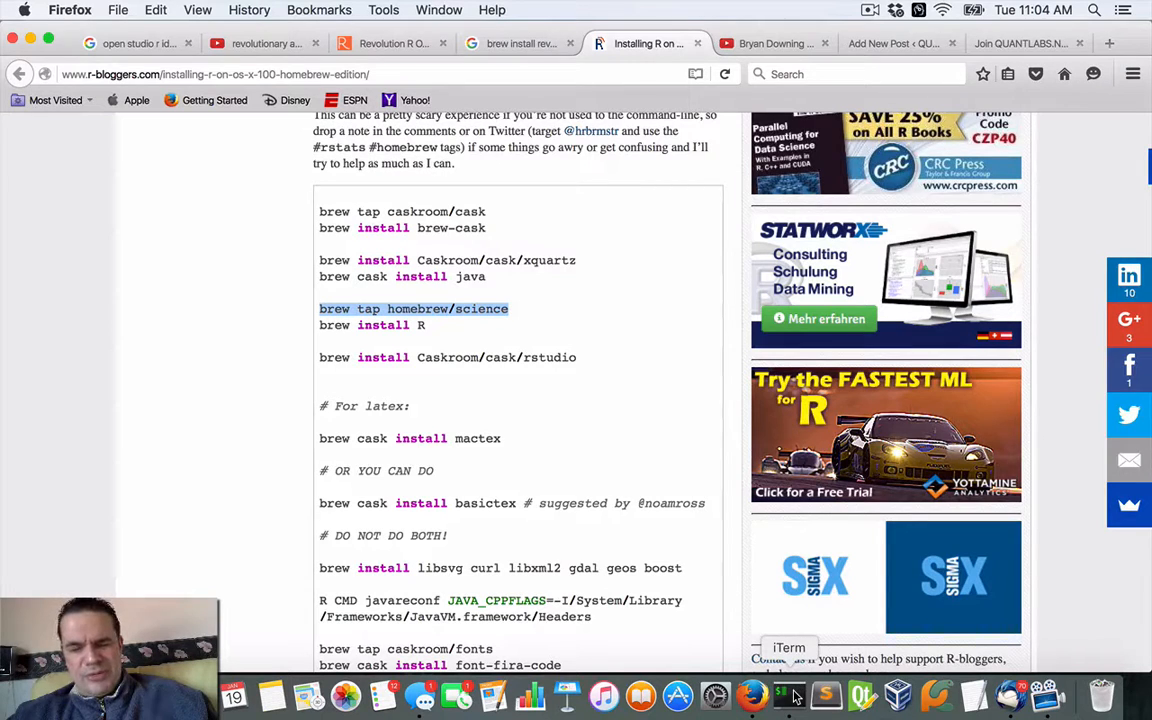
pyautogui.click(788, 696)
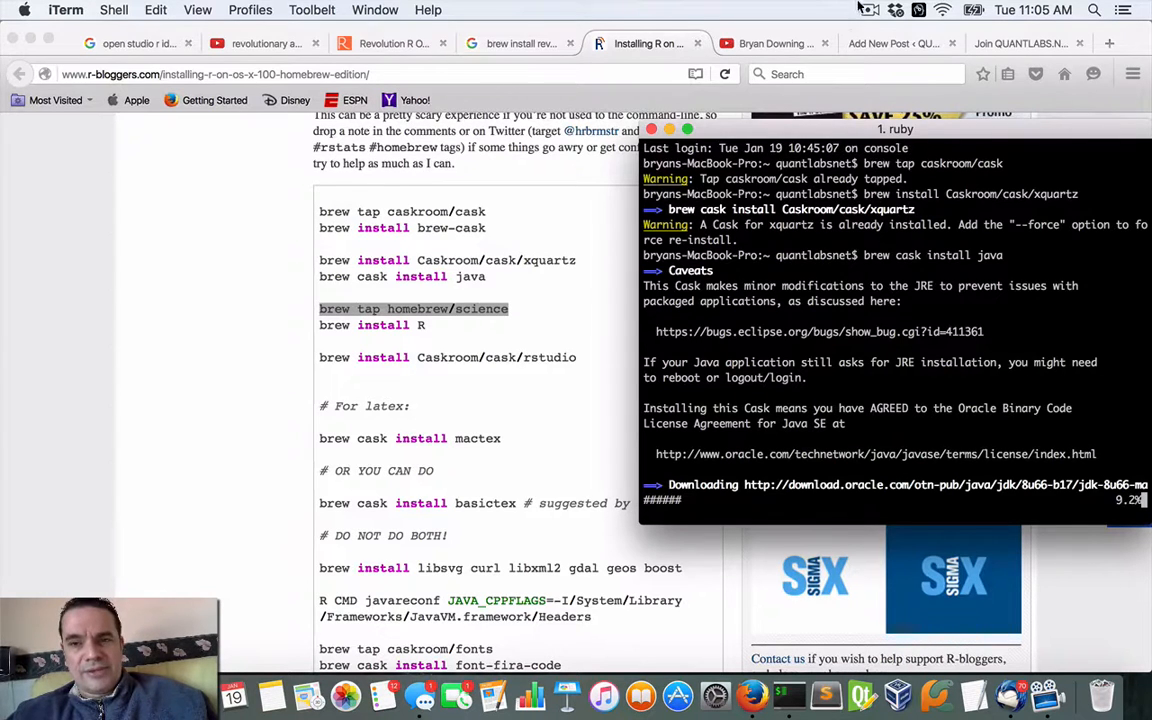
pyautogui.click(868, 10)
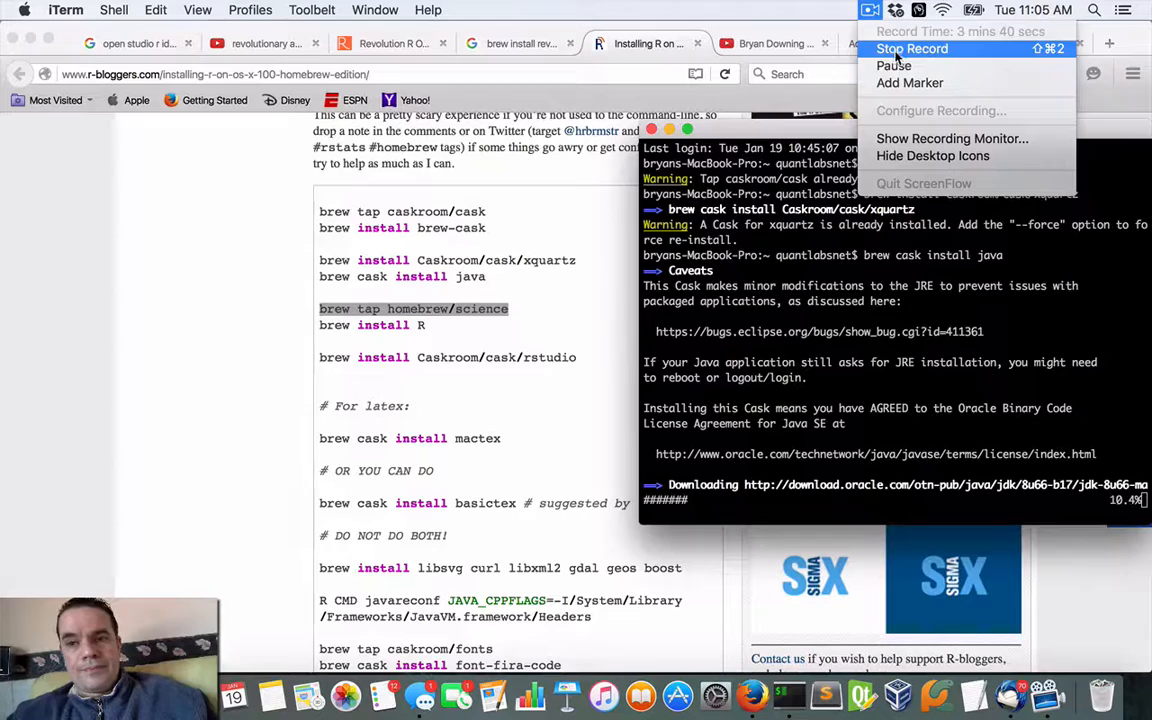
pyautogui.moveTo(892, 66)
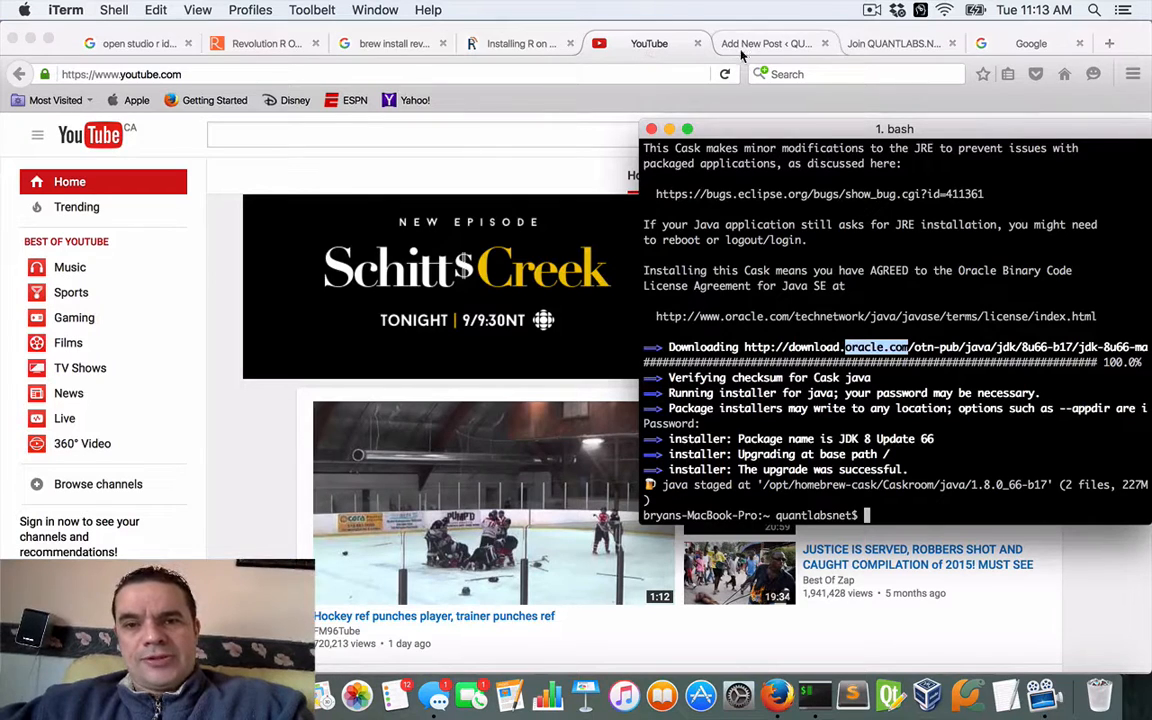
# - Run brew install R so its homebrew/science dependencies download, then check the guide's end
pyautogui.click(520, 44)
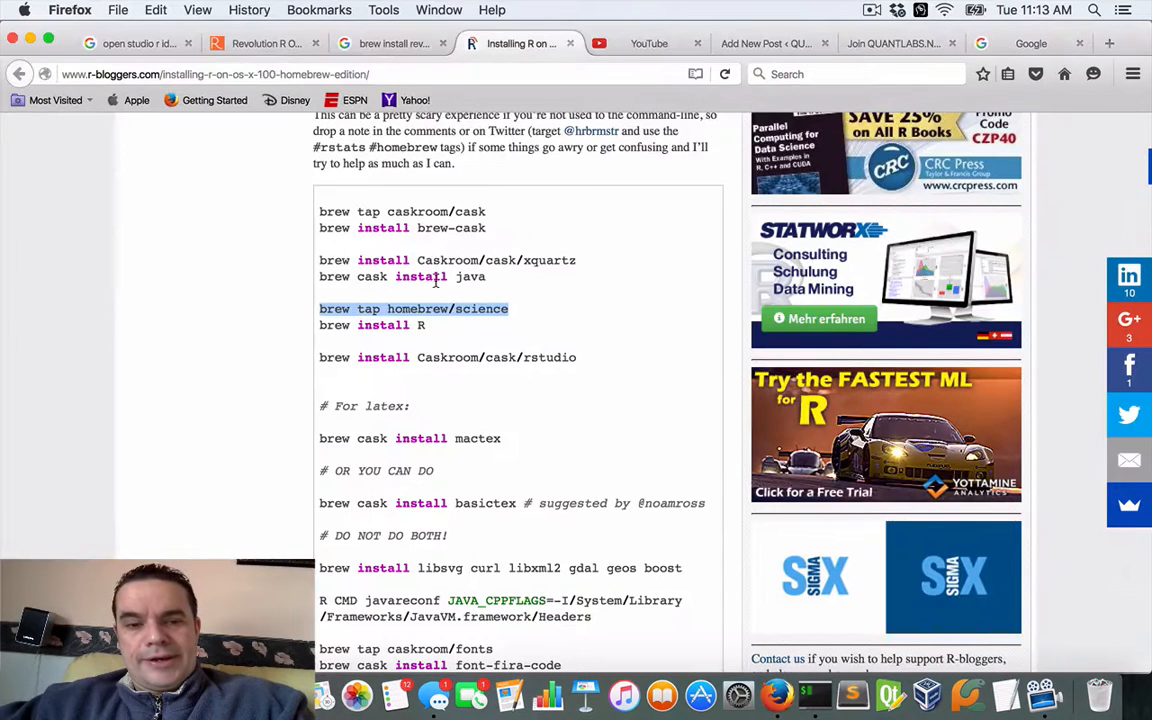
pyautogui.moveTo(580, 360)
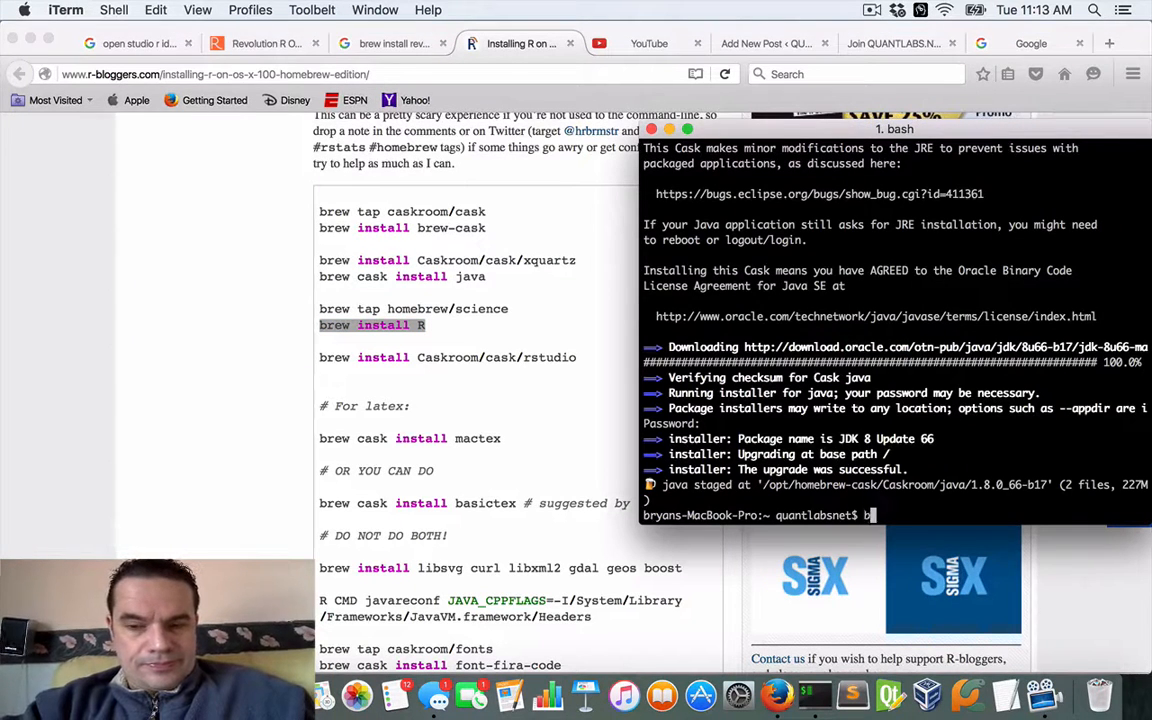
pyautogui.write('brew install R')
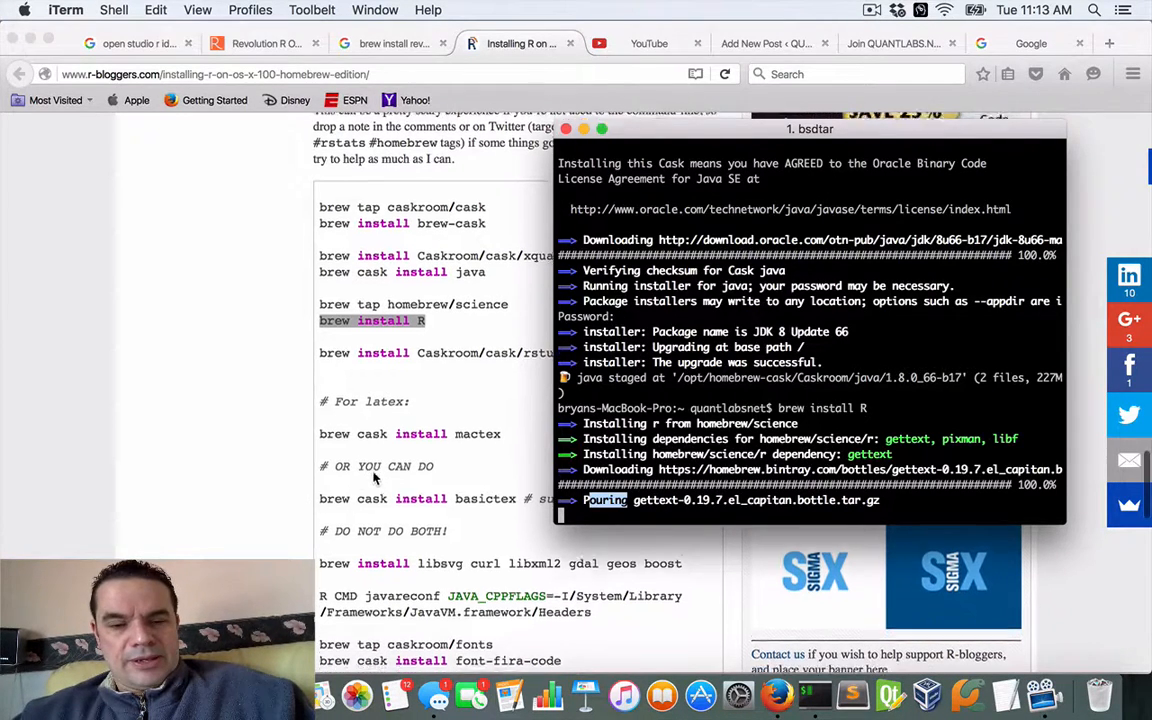
pyautogui.scroll(-3)
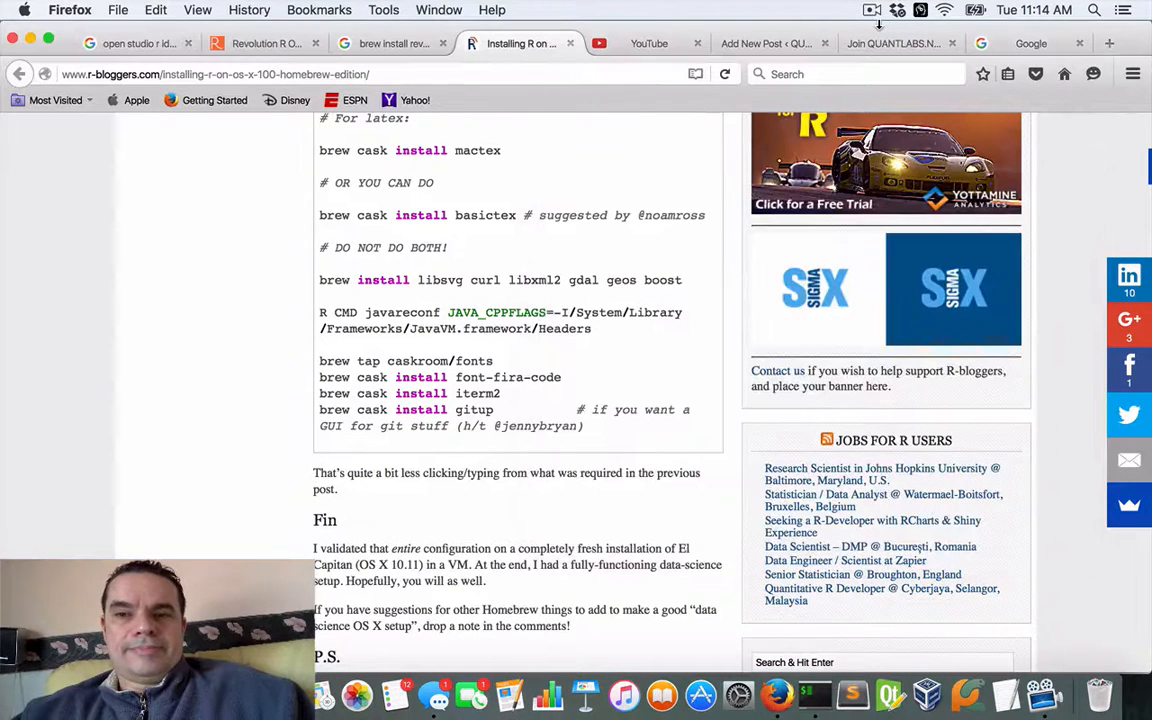
# - Show the Launchpad grid of installed apps, where RStudio and GitUp now appear
pyautogui.click(872, 10)
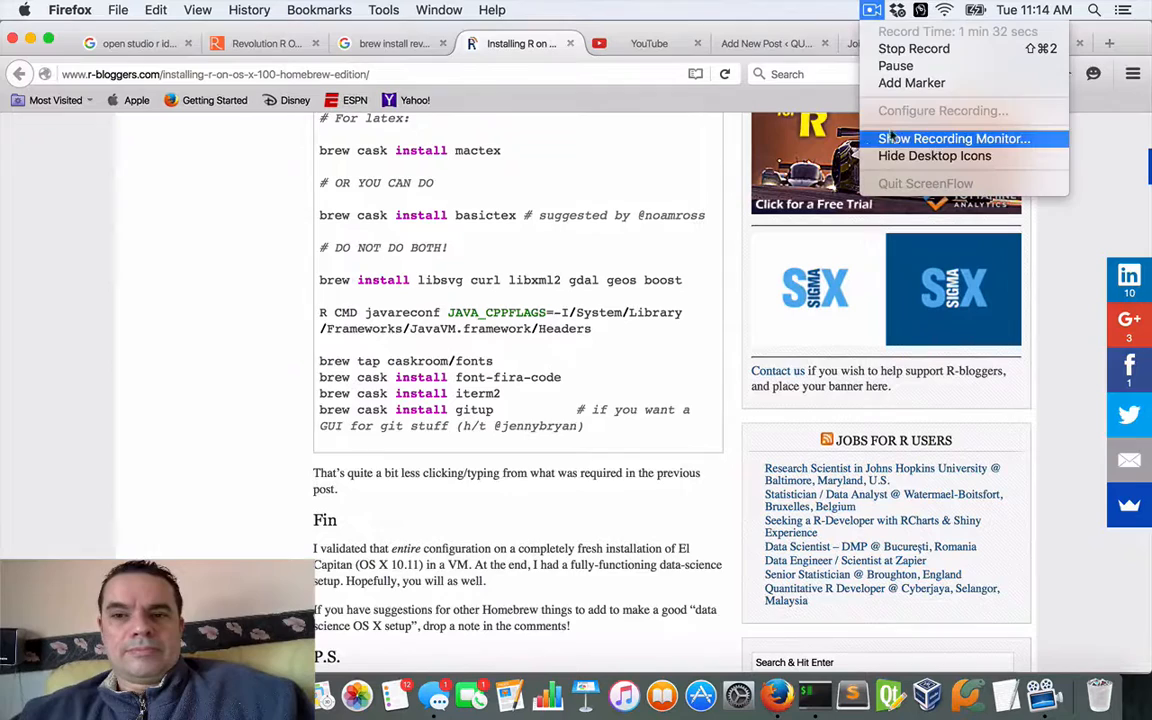
pyautogui.moveTo(912, 48)
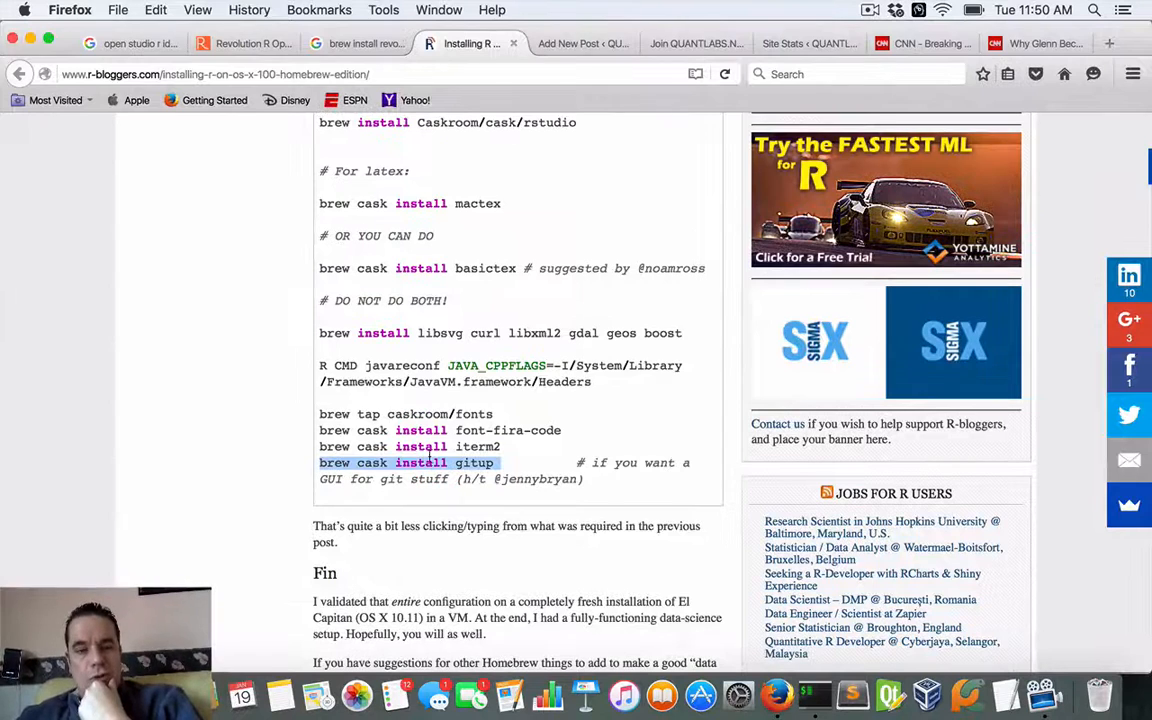
pyautogui.scroll(-3)
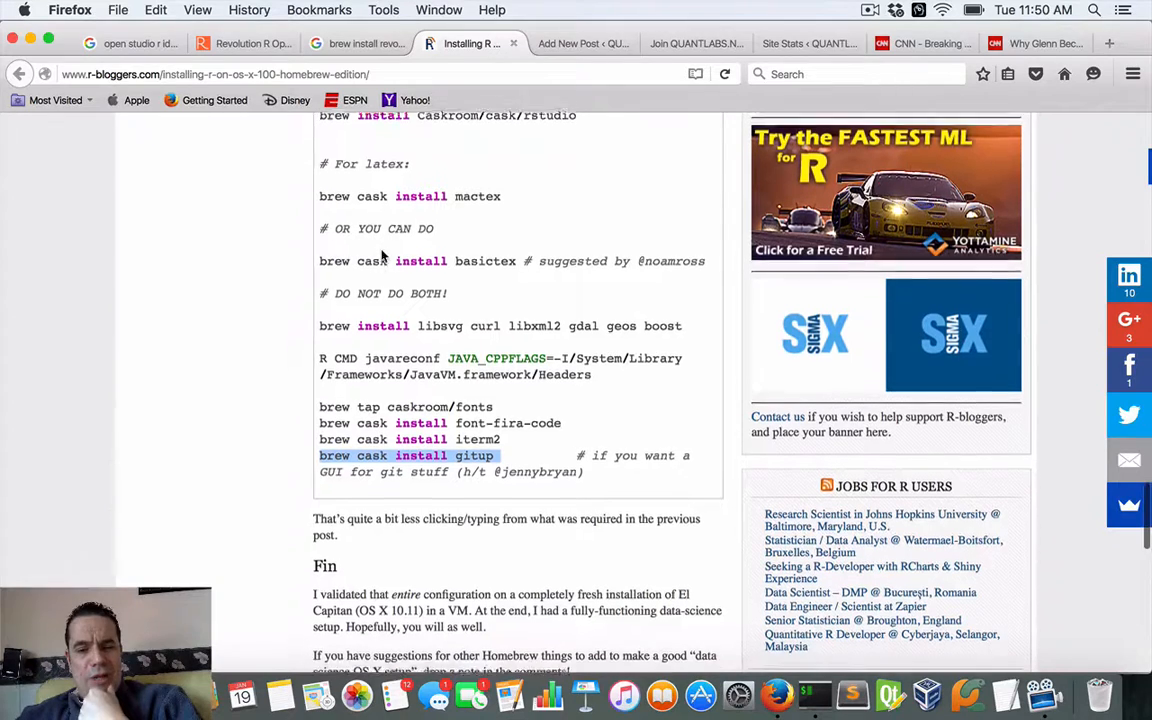
pyautogui.scroll(-3)
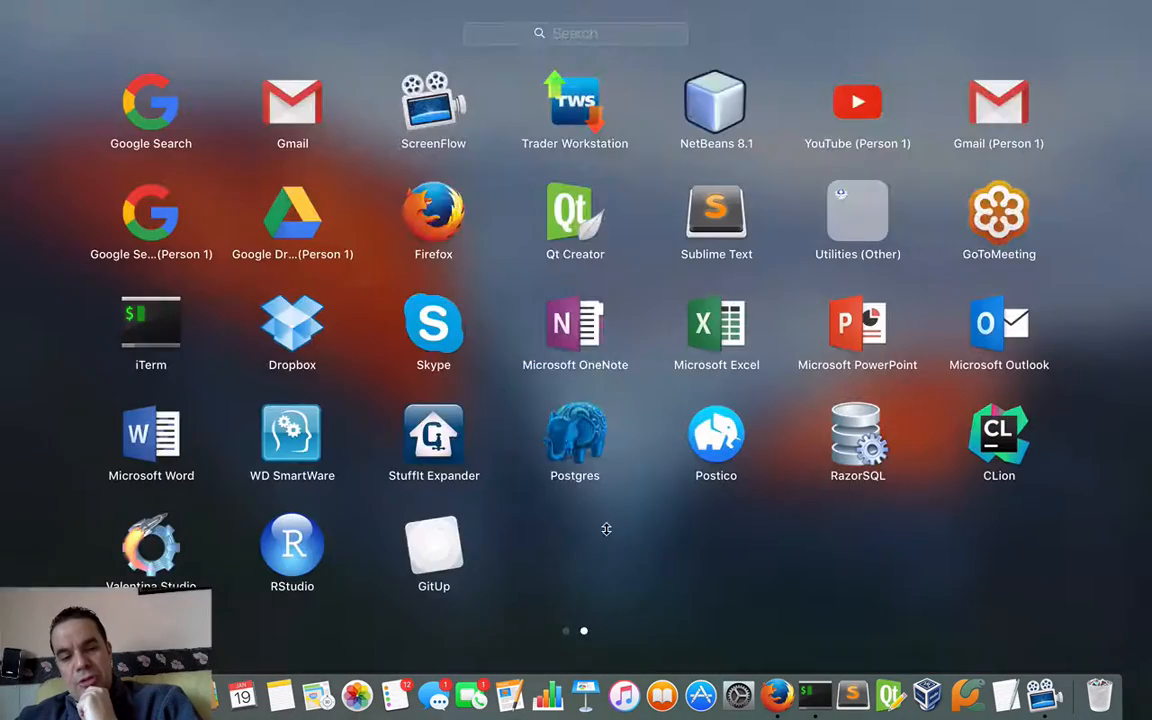
# - Launch R 3.2.3 from the terminal, then quit() answering n to not save the workspace
pyautogui.click(292, 548)
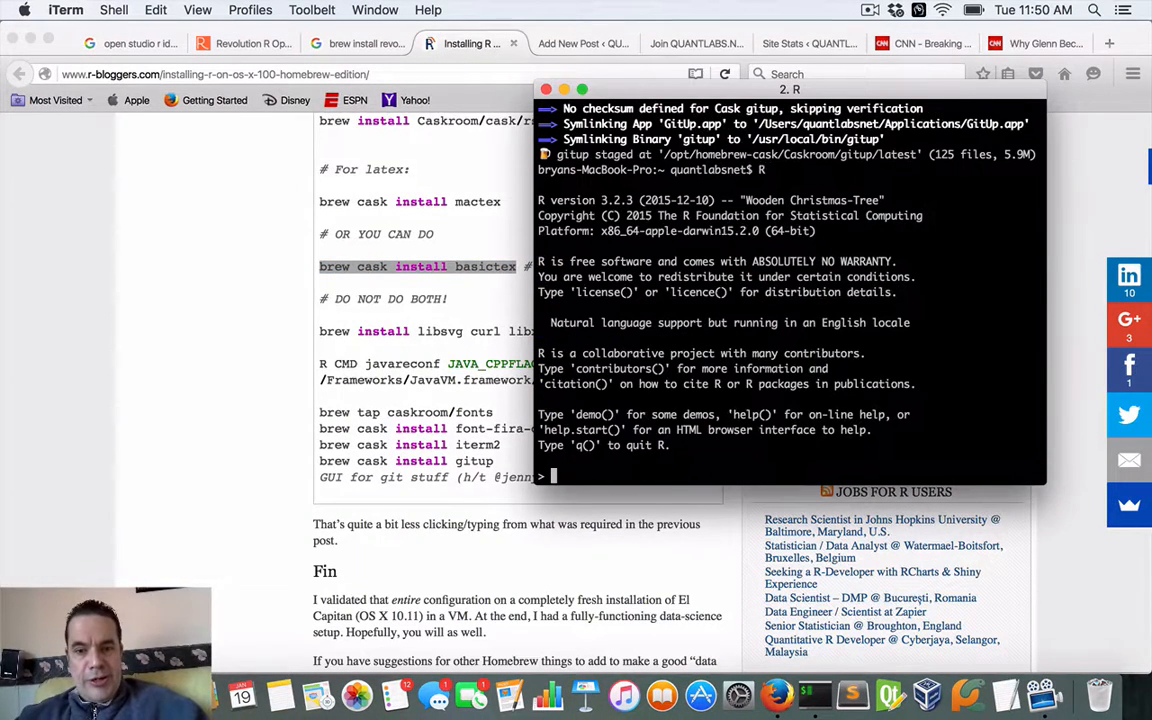
pyautogui.write('qui')
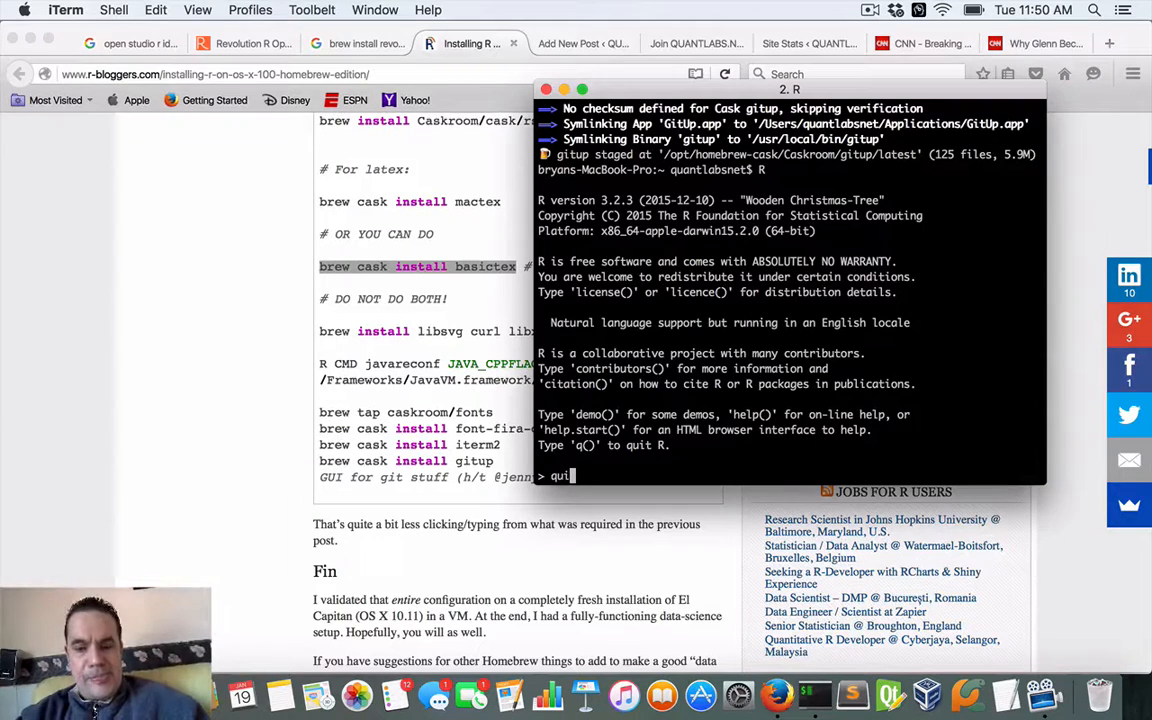
pyautogui.press('Return')
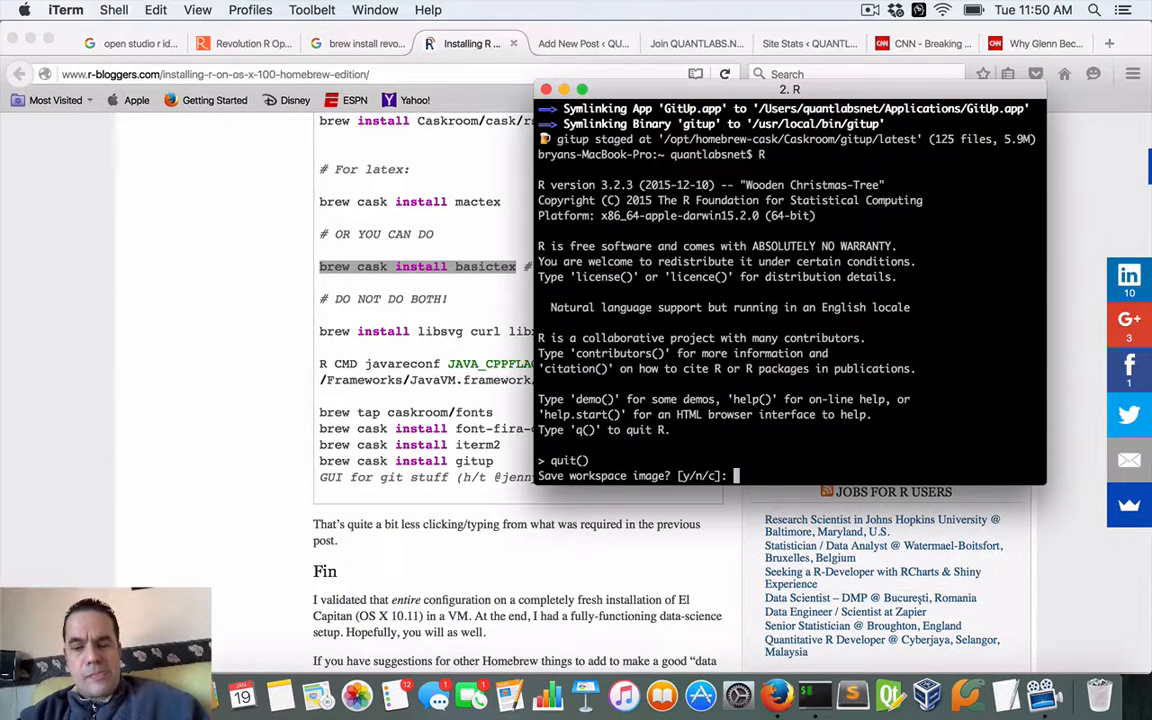
pyautogui.write('n')
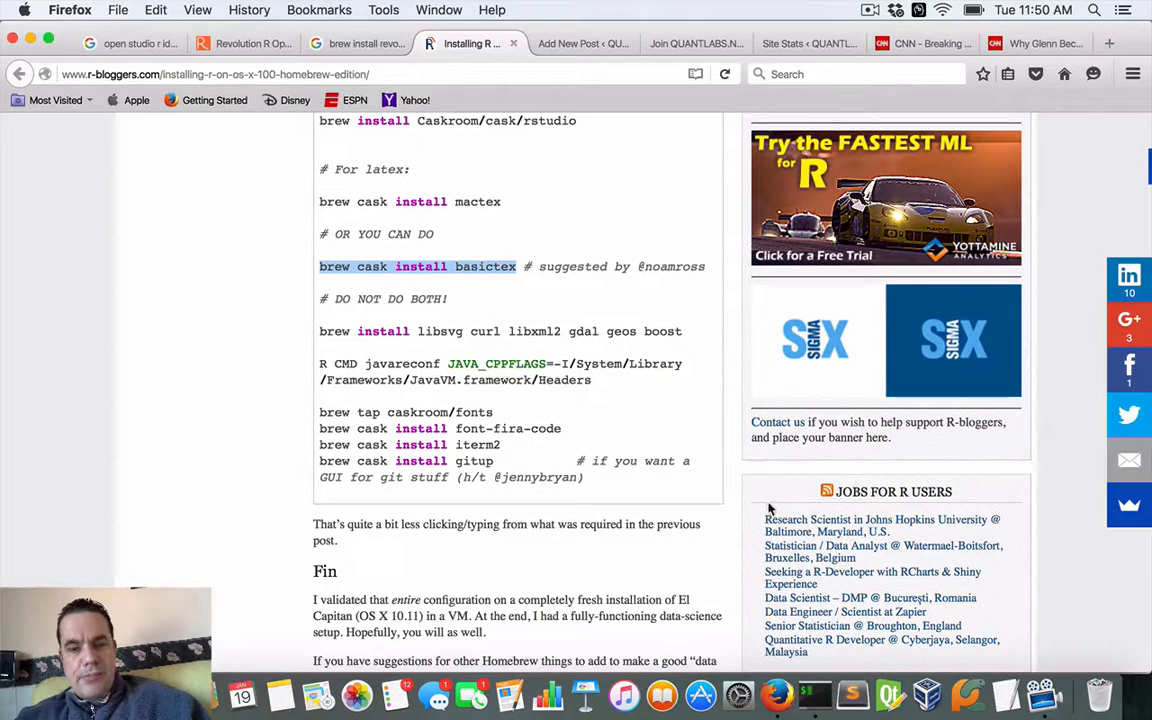
pyautogui.scroll(3)
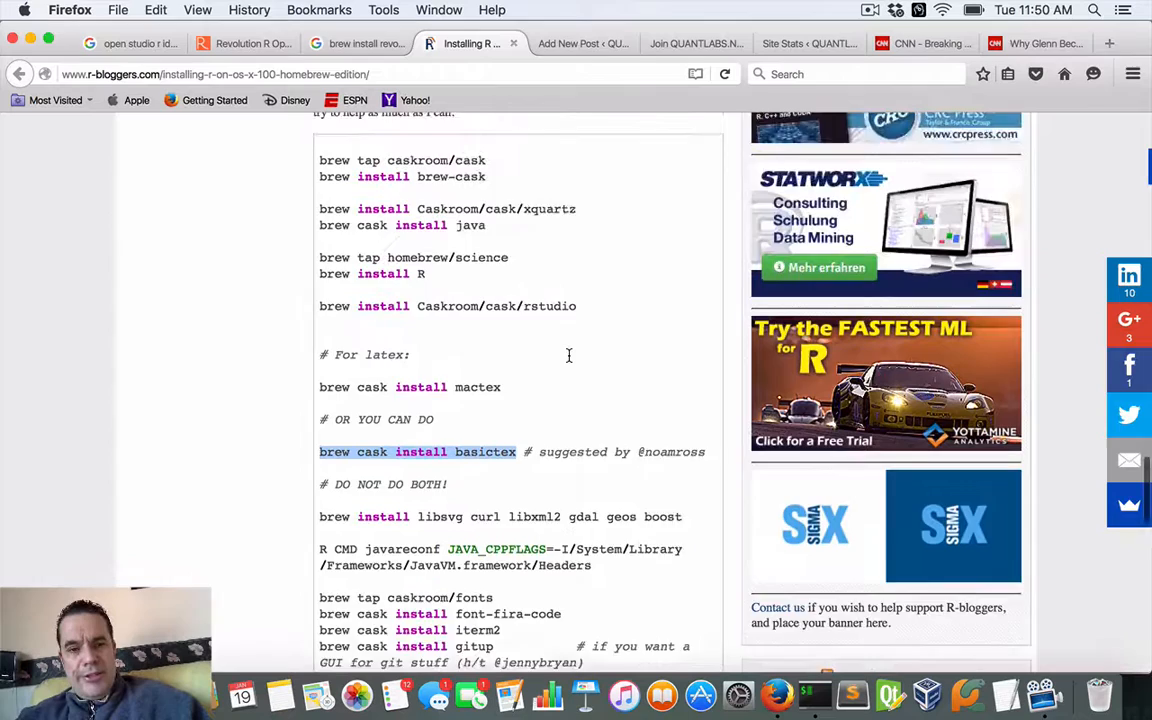
pyautogui.scroll(-3)
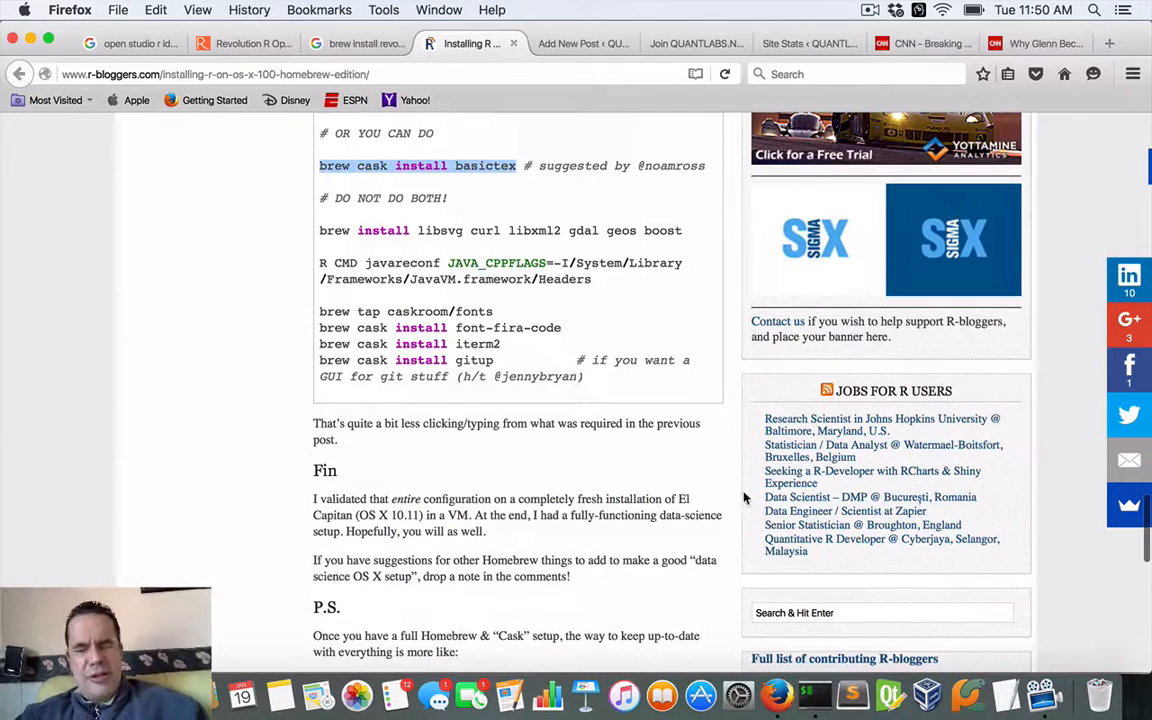
pyautogui.moveTo(1004, 692)
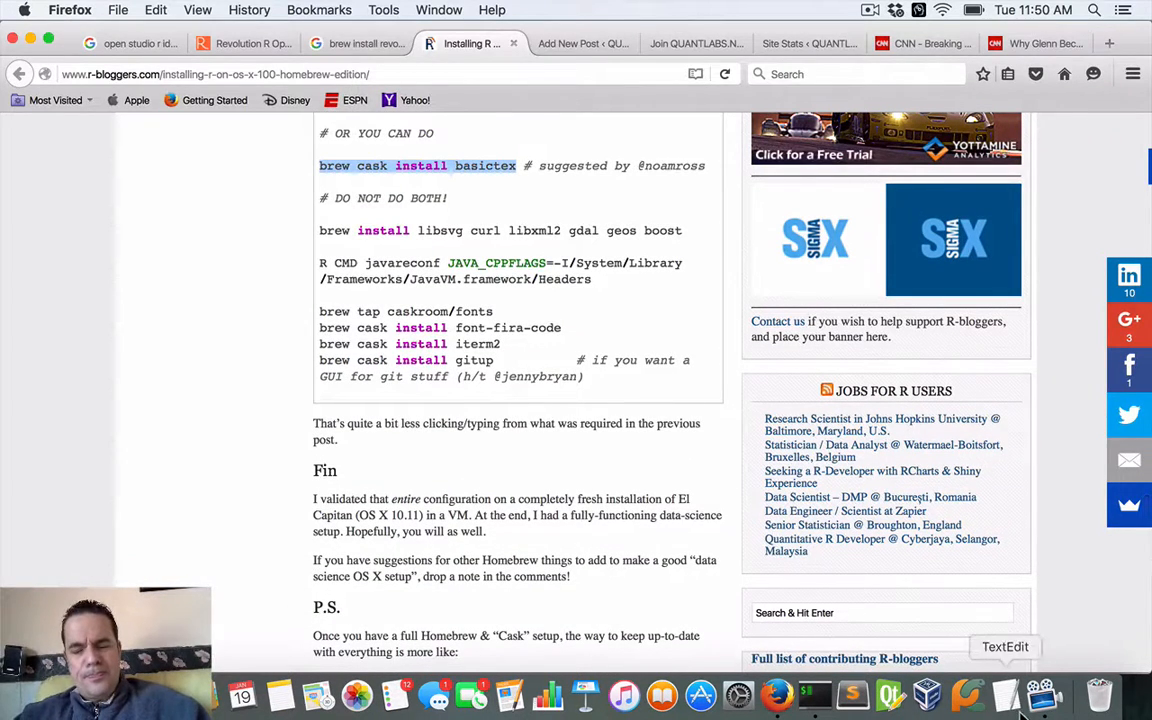
pyautogui.moveTo(776, 694)
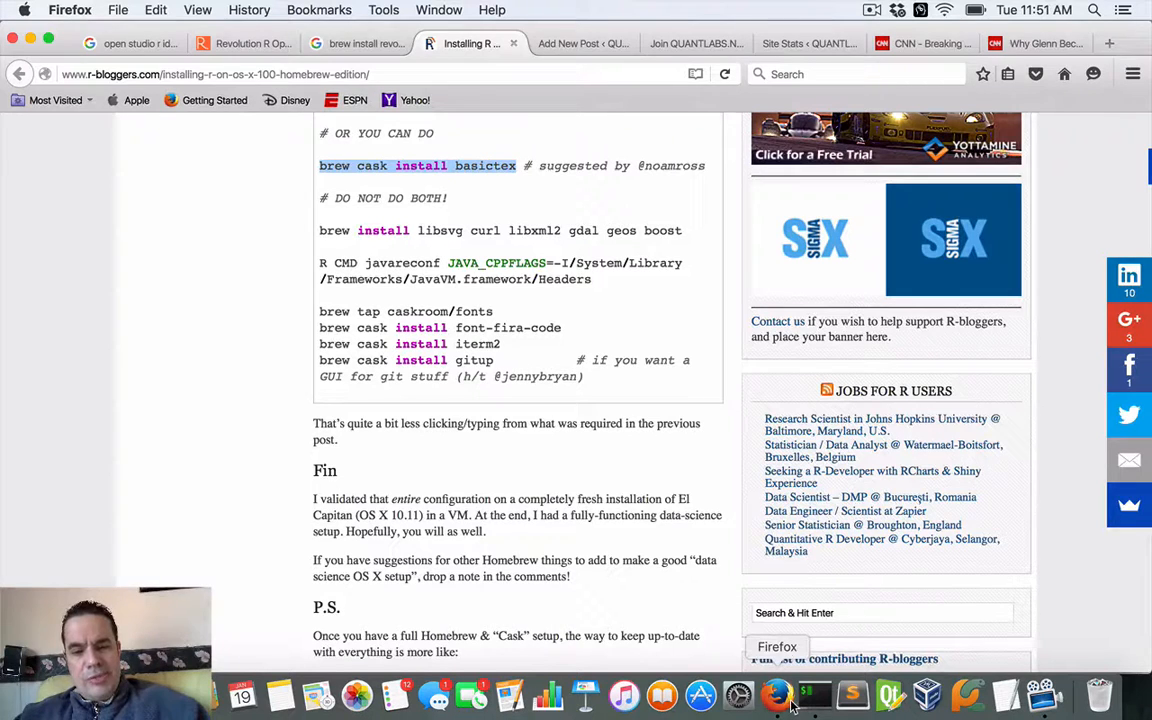